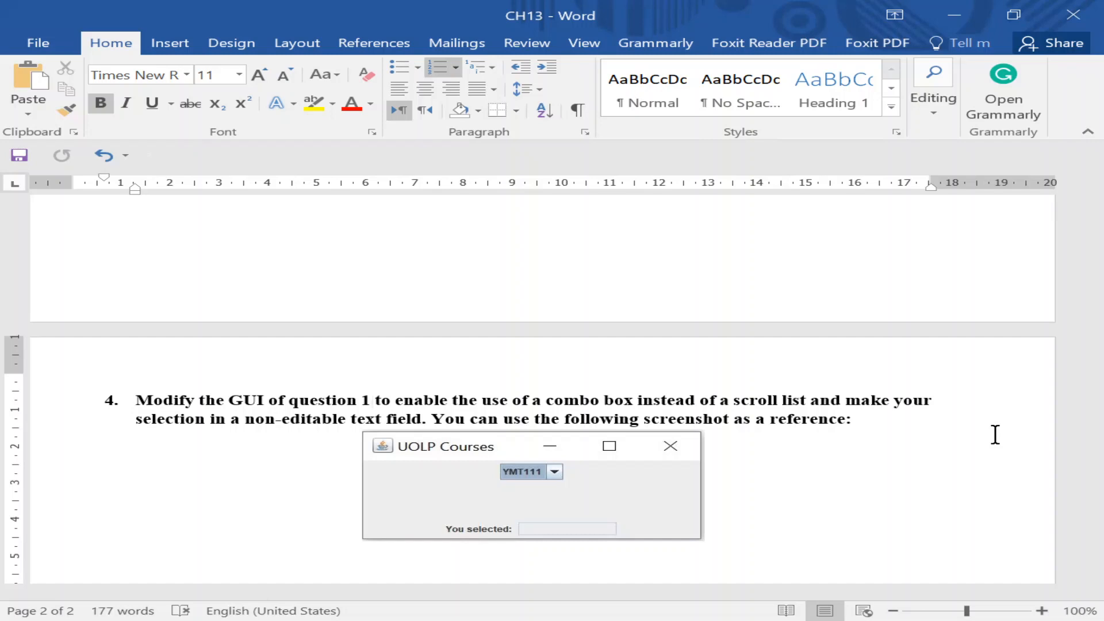
Show question 1 and its Course List Demo screenshot at the top of page 1
left_click(371, 400)
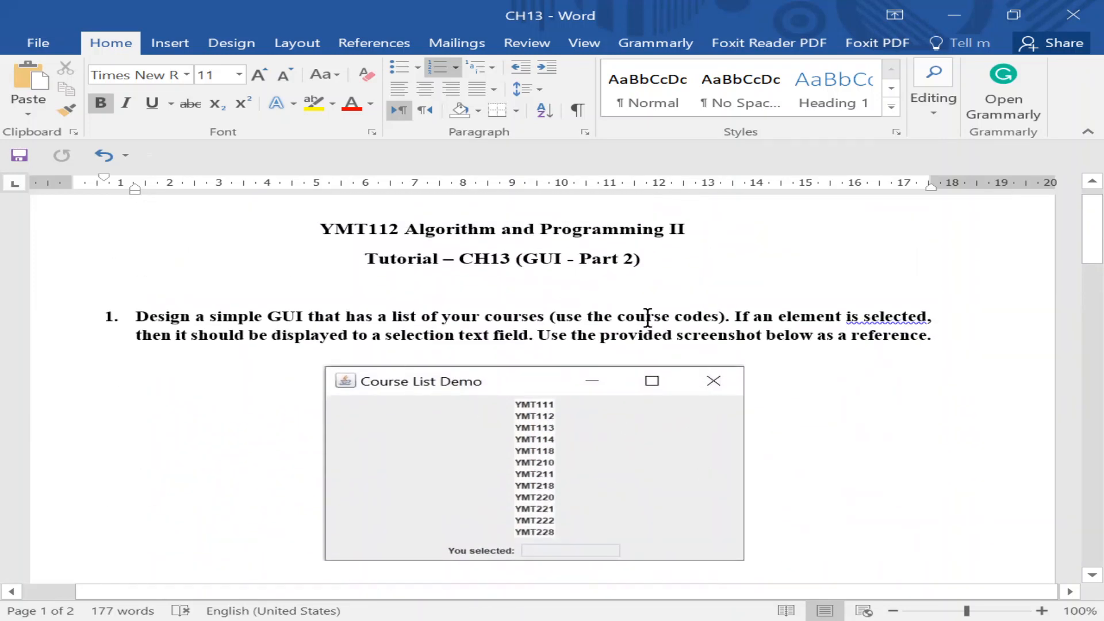
mouse_move(546, 427)
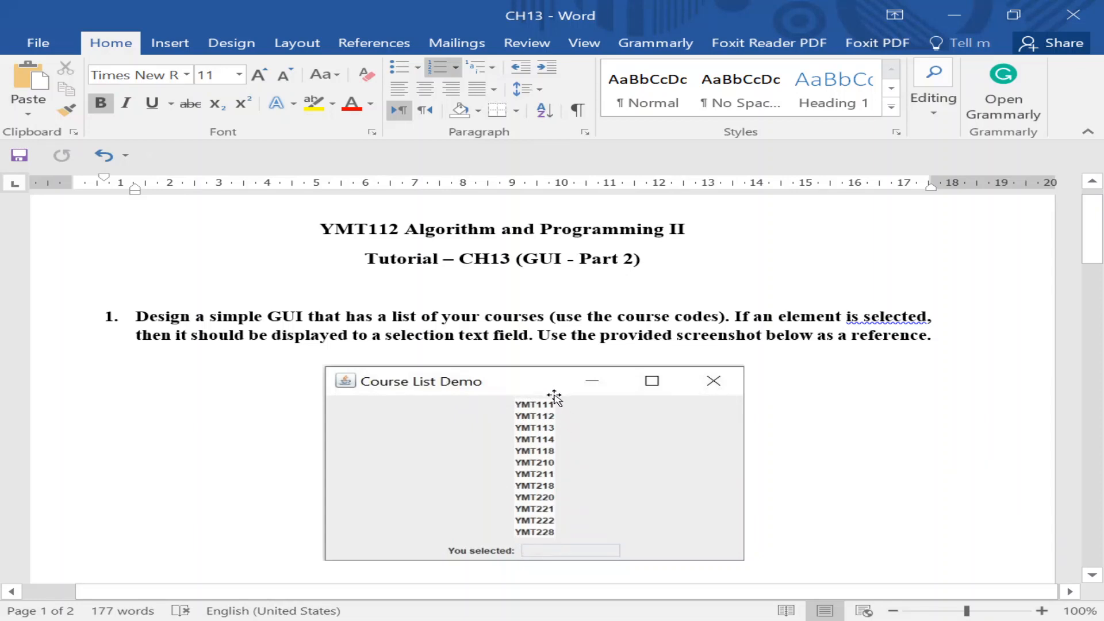
mouse_move(548, 397)
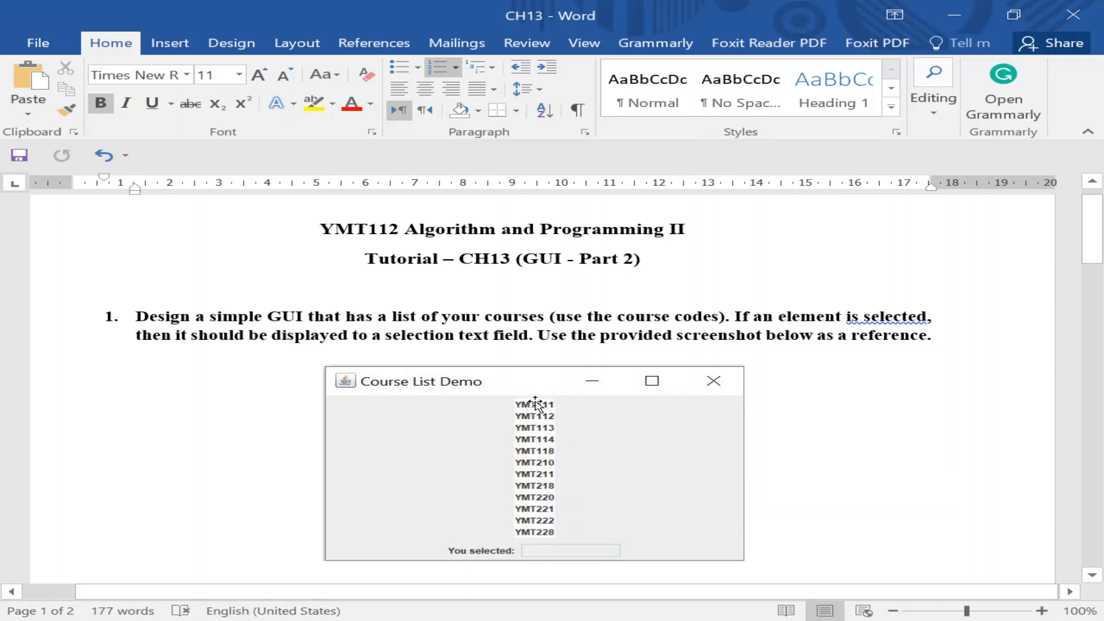
mouse_move(541, 462)
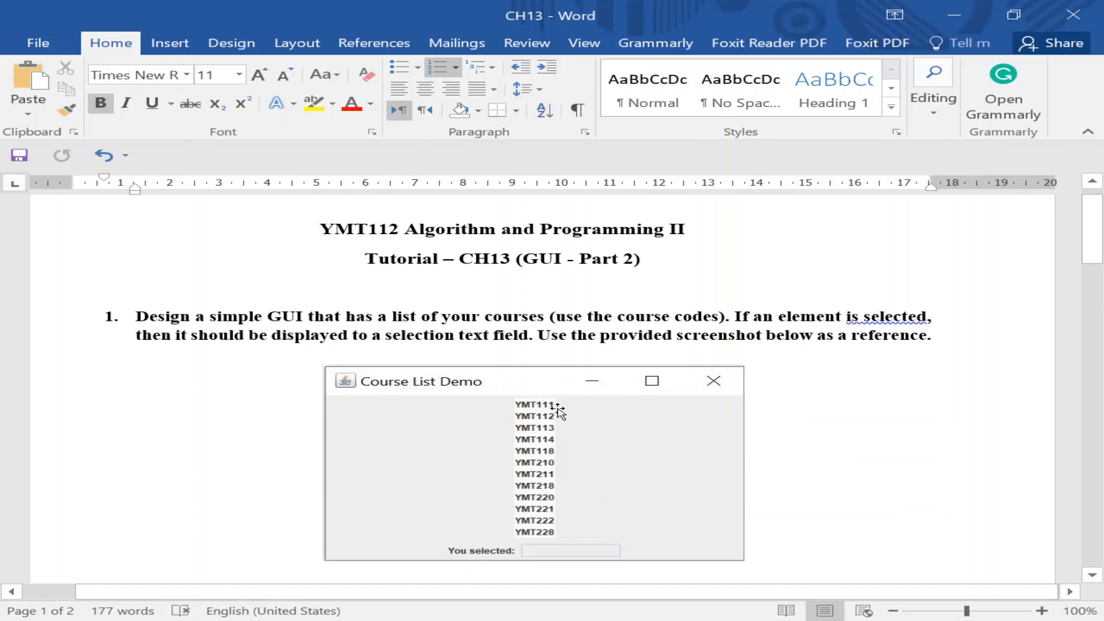
Scroll past questions 2 and 3 to question 4's UOLP Courses combo box screenshot
scroll("down", 3)
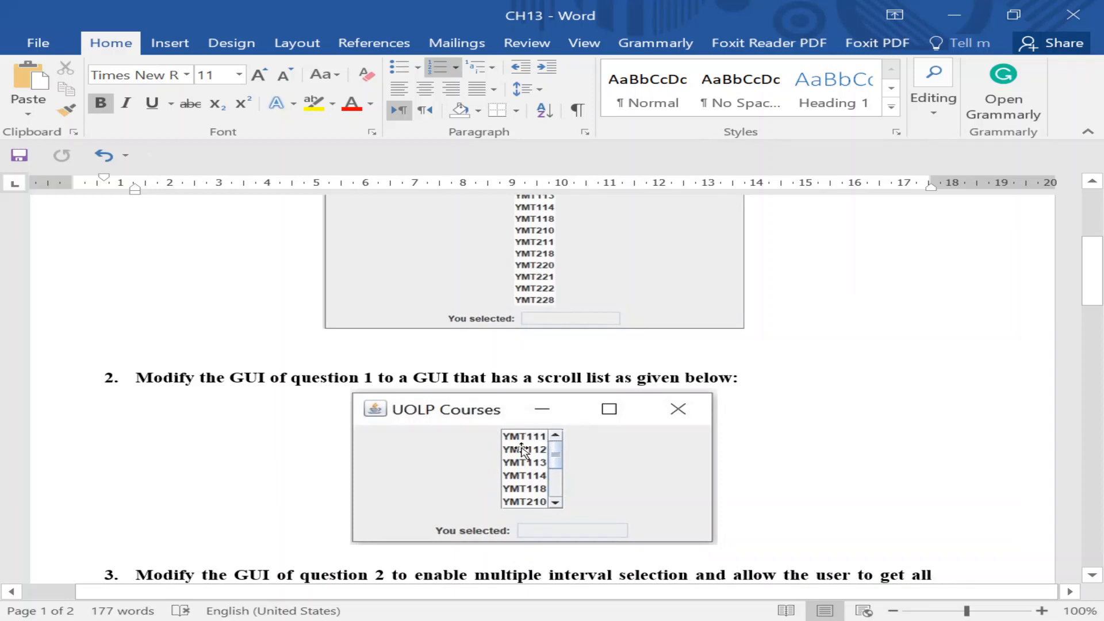
mouse_move(493, 447)
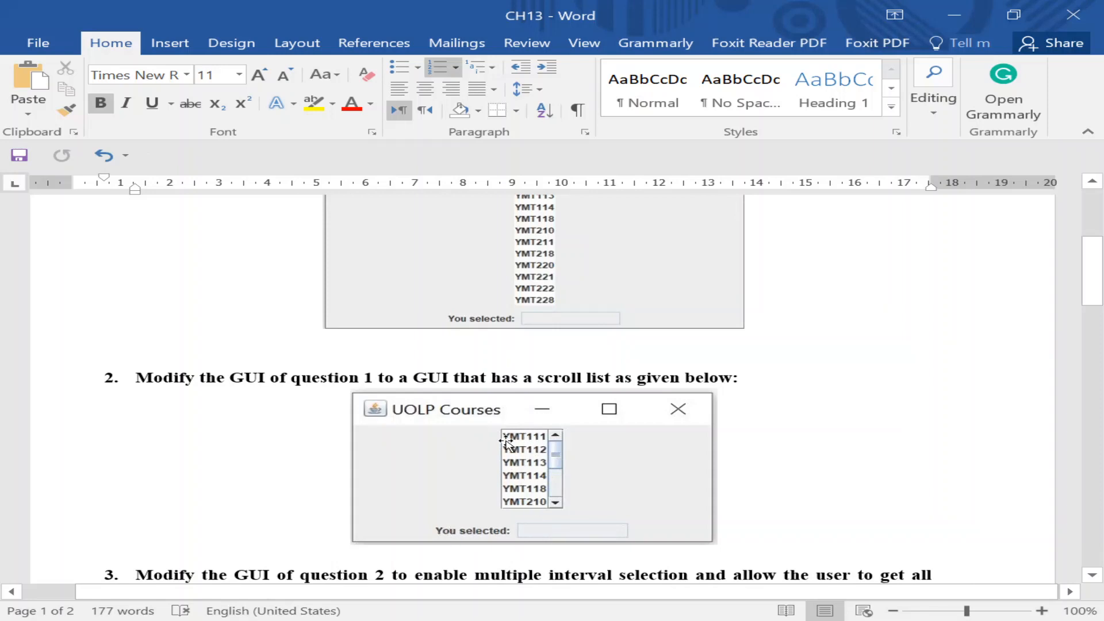
mouse_move(581, 534)
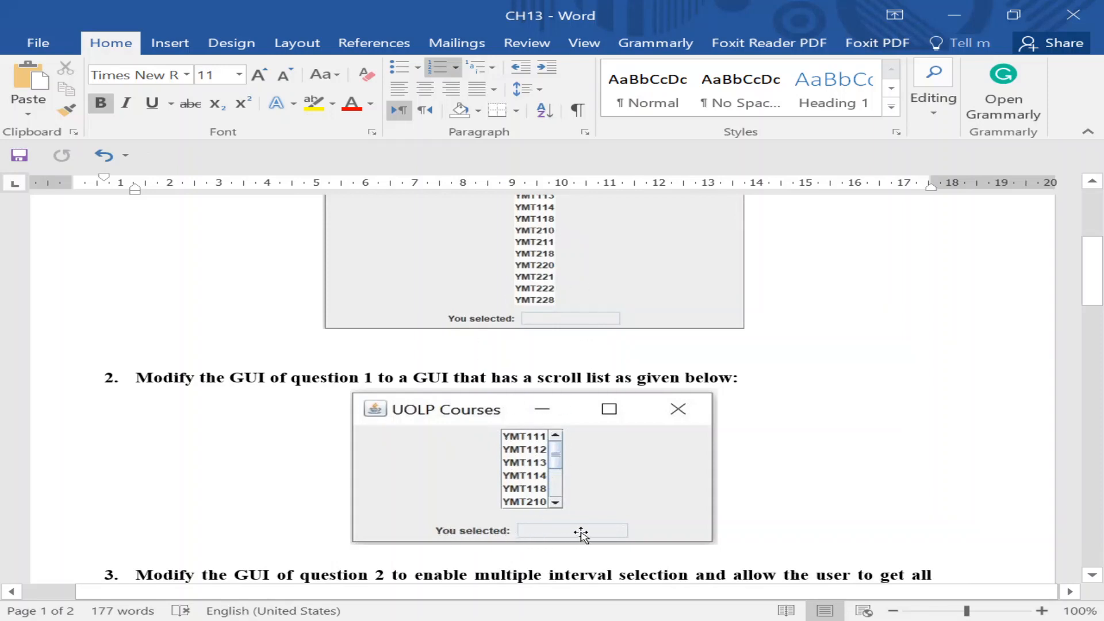
scroll("down", 3)
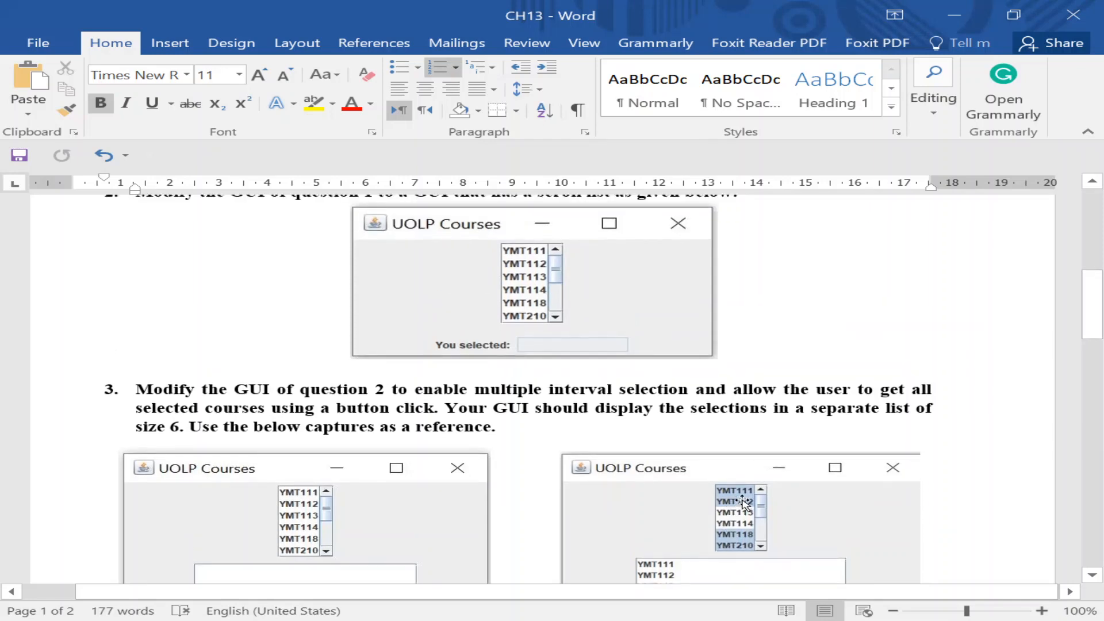
scroll("down", 3)
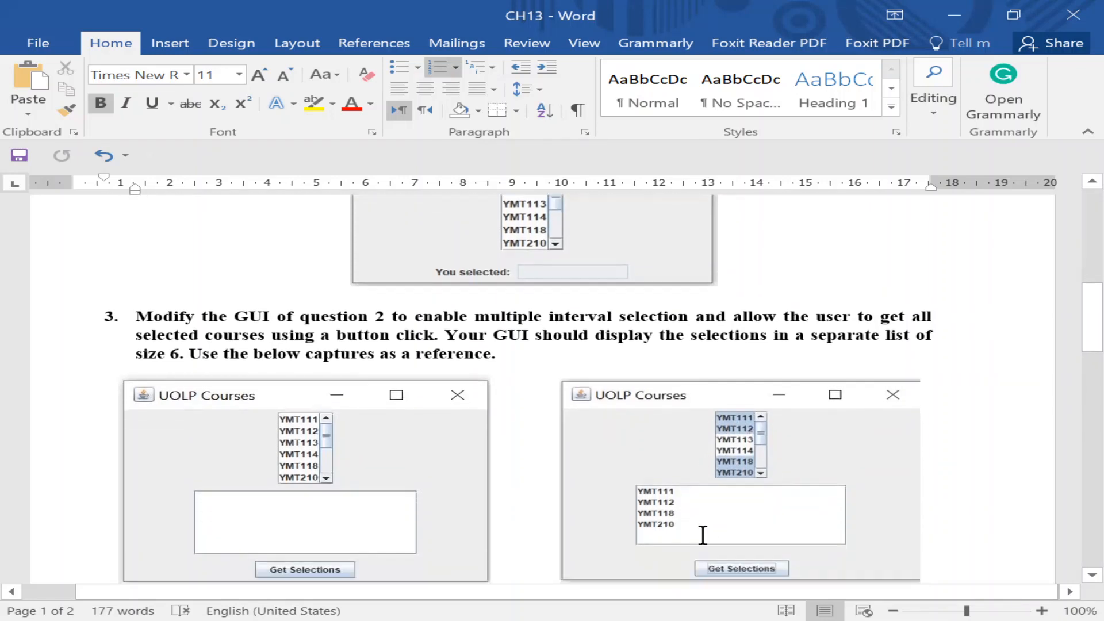
scroll("down", 3)
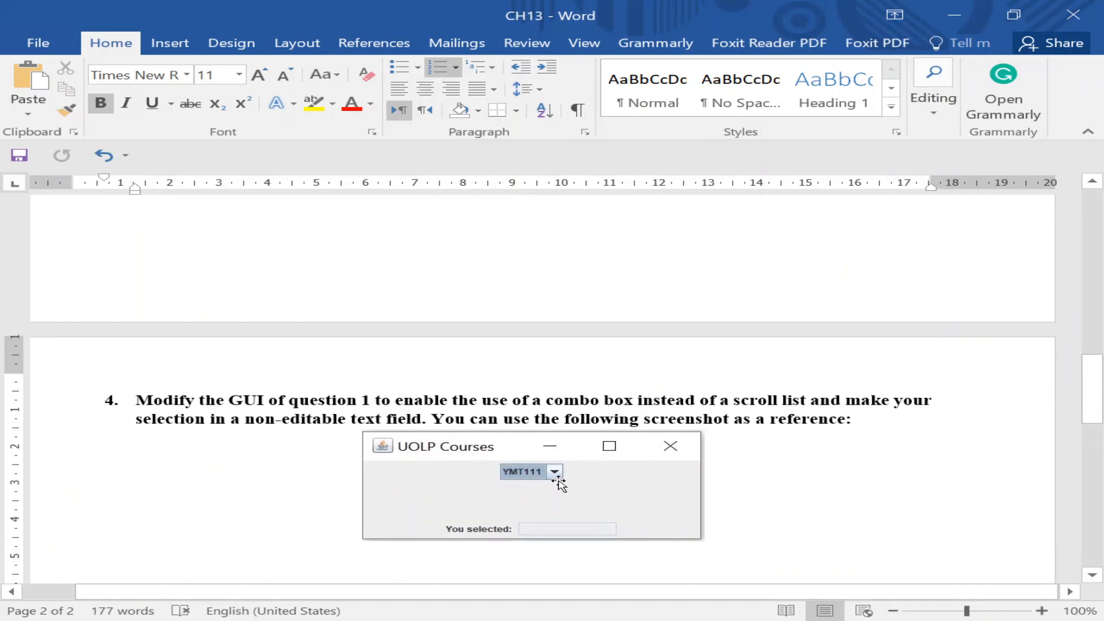
mouse_move(583, 486)
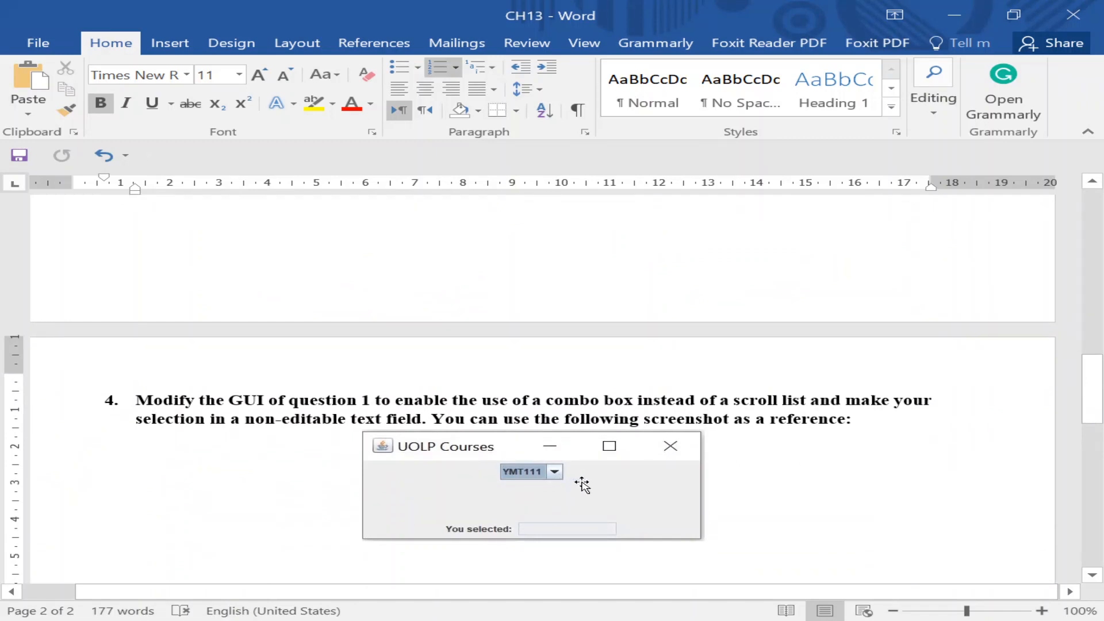
left_click(370, 400)
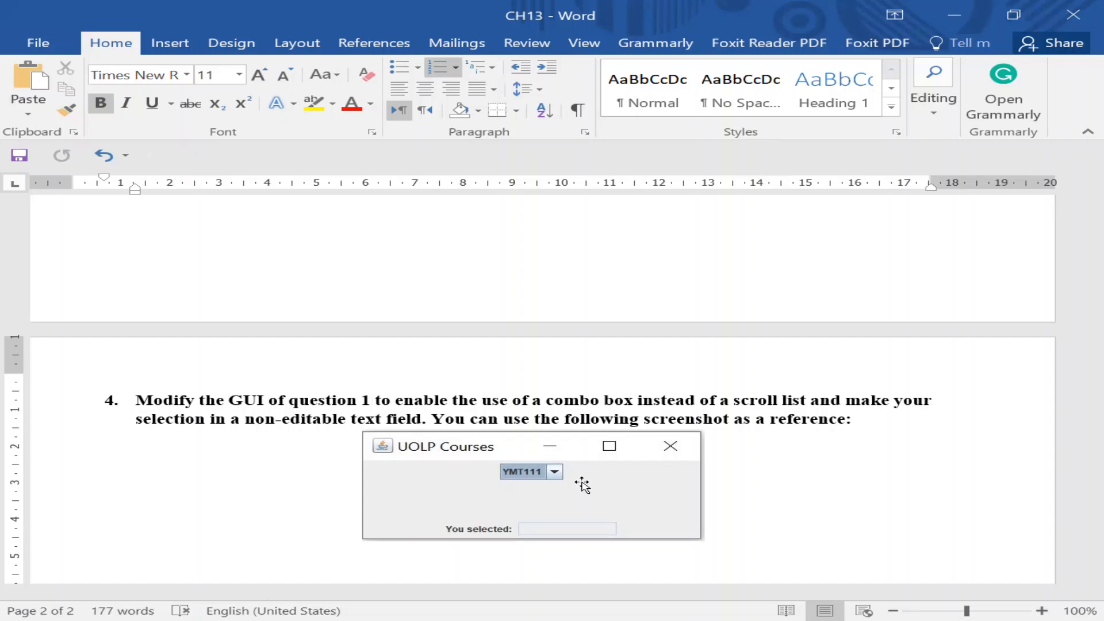
left_click(371, 400)
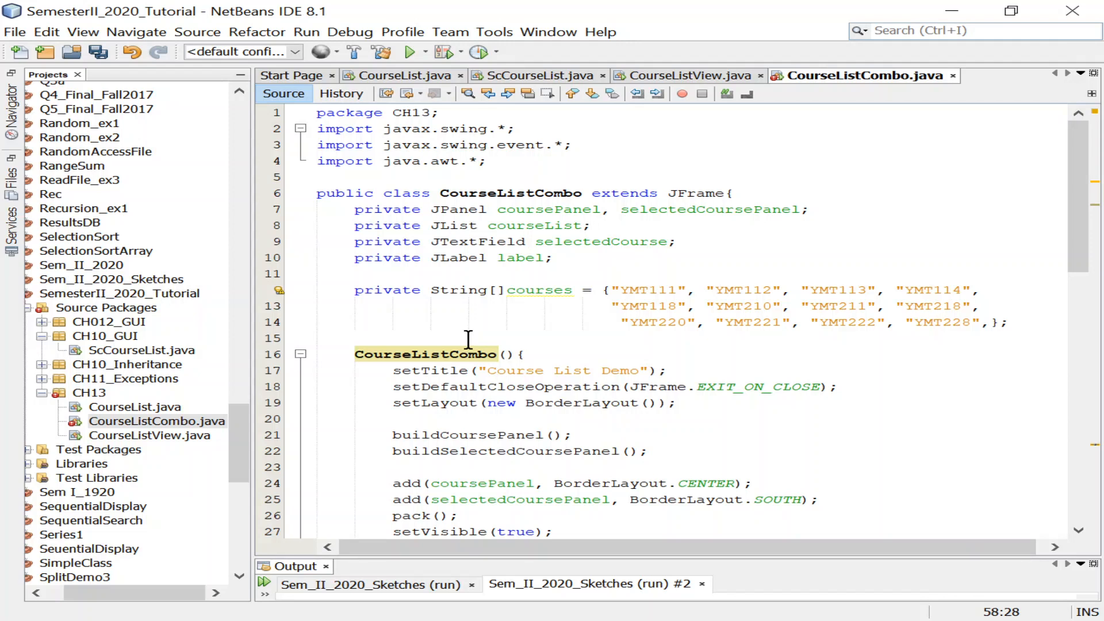
mouse_move(687, 13)
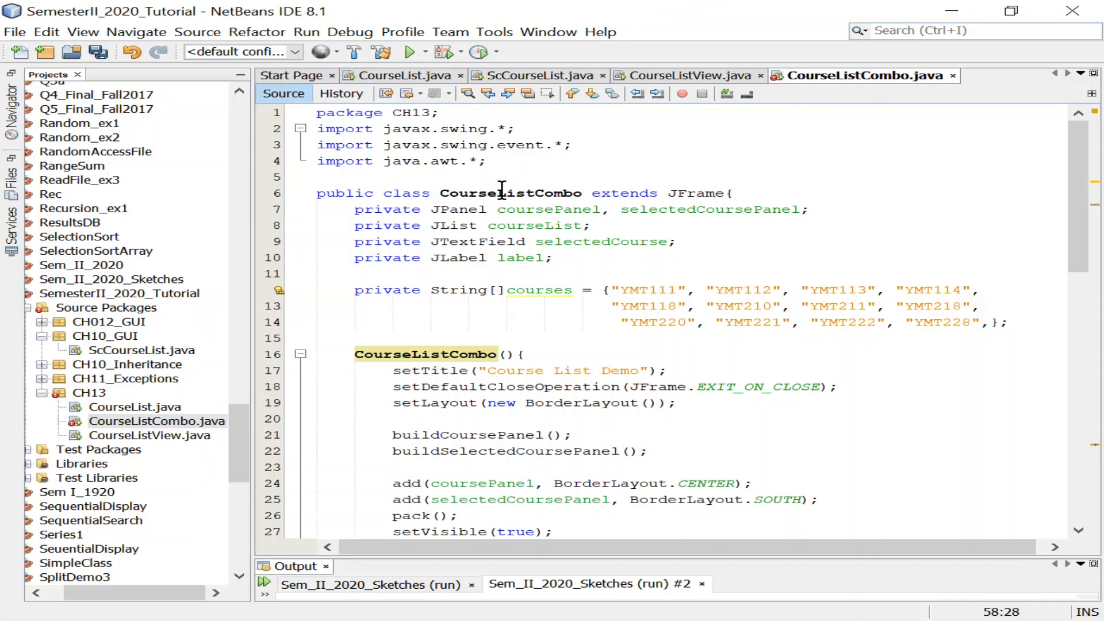
mouse_move(594, 167)
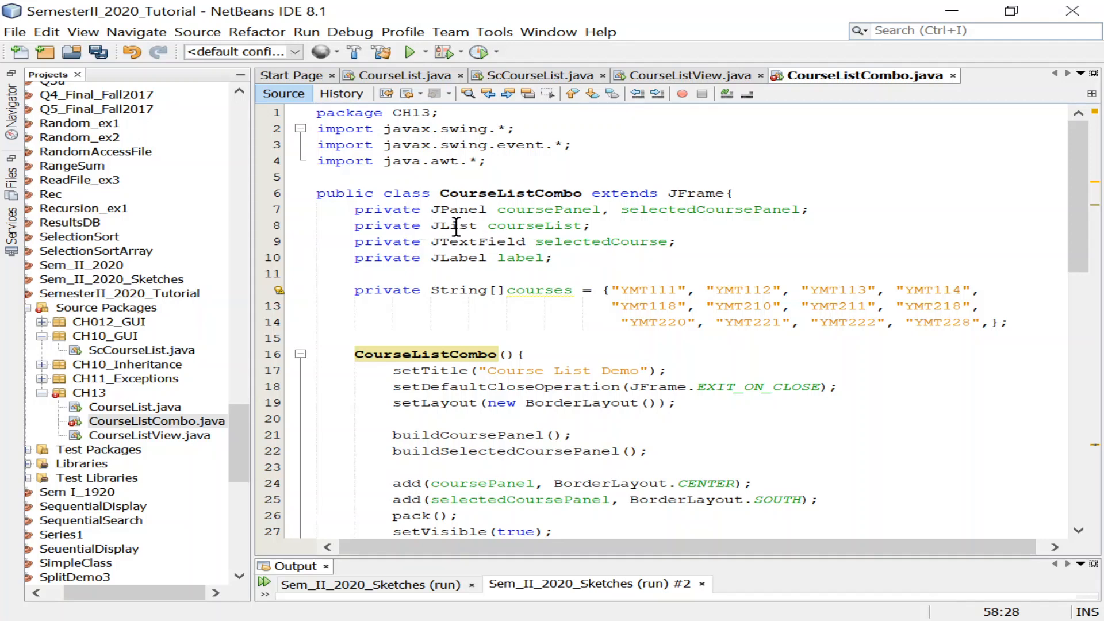
Select the JList type of the courseList field on line 8 of CourseListCombo.java
left_click(454, 225)
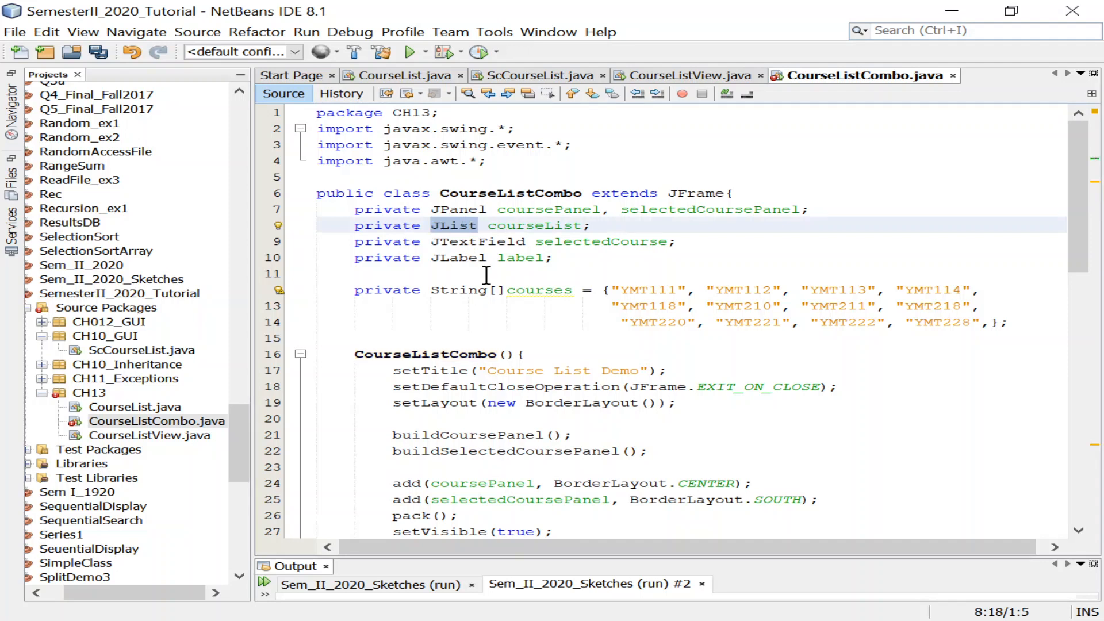
Replace JList with JComboBox as the courseList field type on line 8
left_click(477, 225)
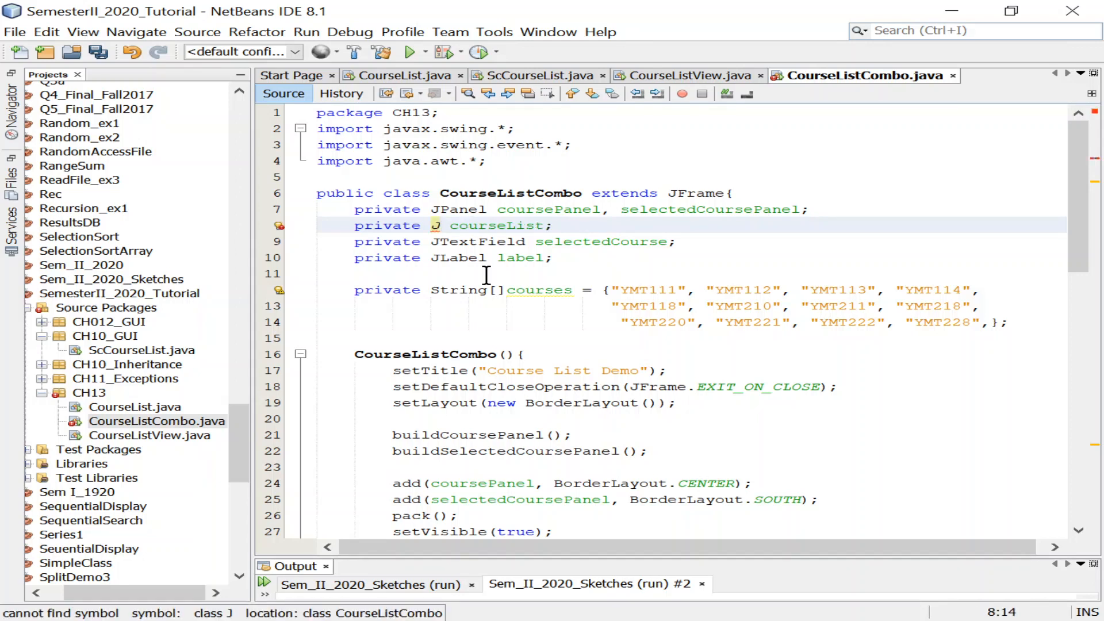
type("C")
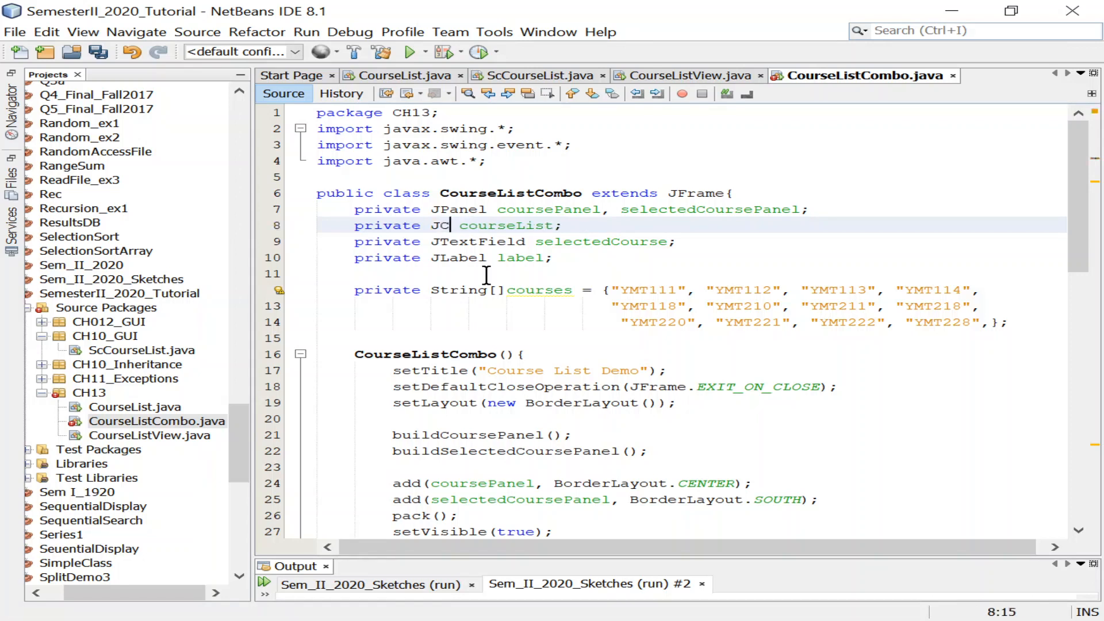
type("omboBox")
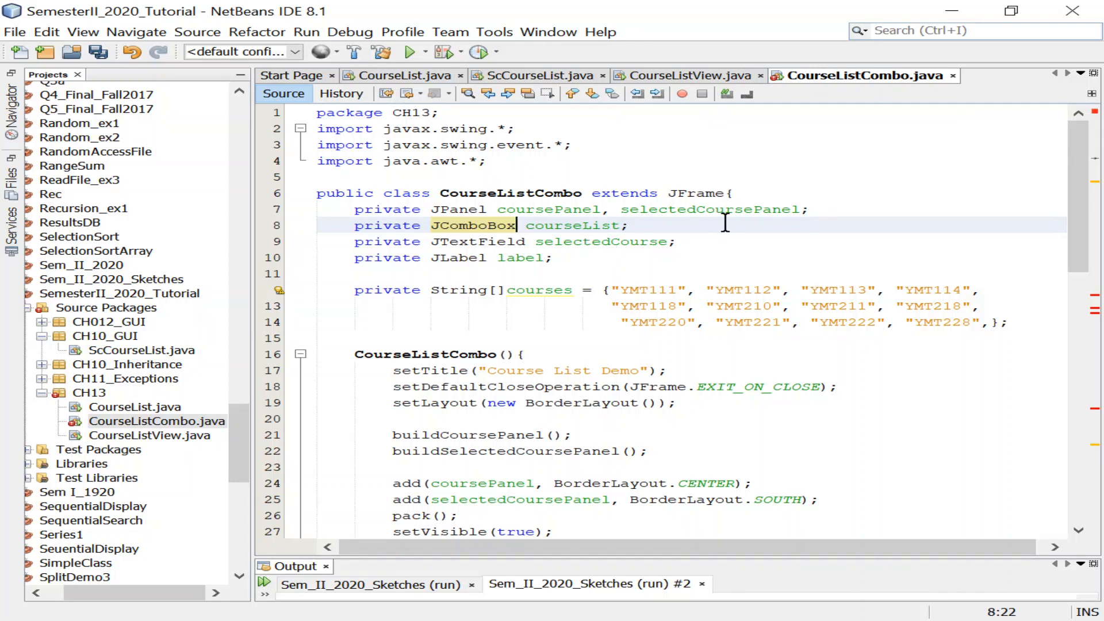
mouse_move(732, 214)
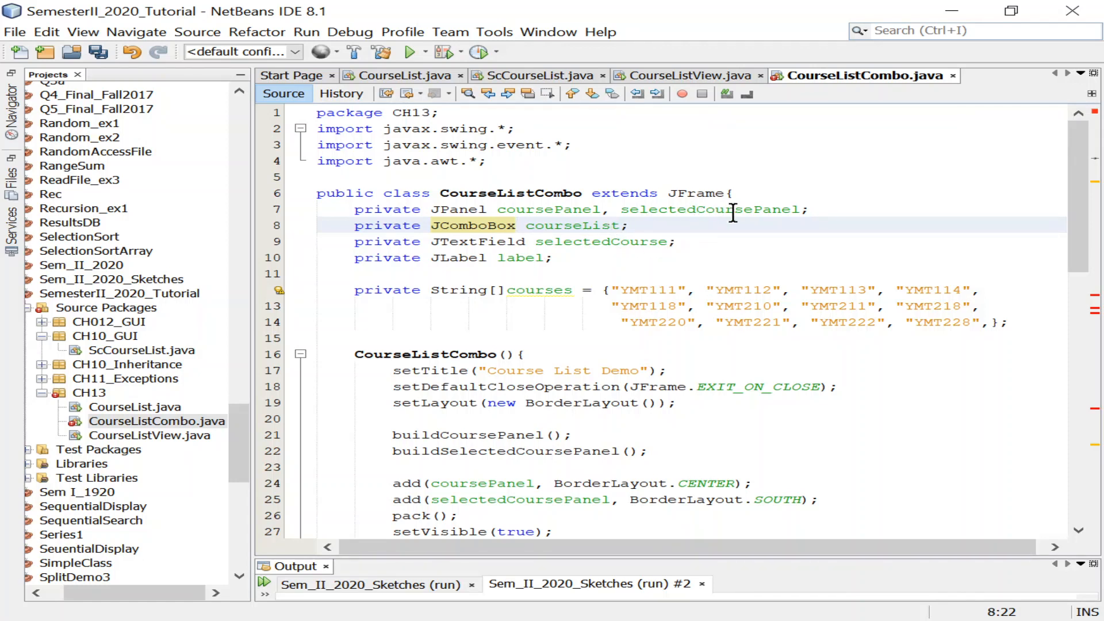
mouse_move(581, 560)
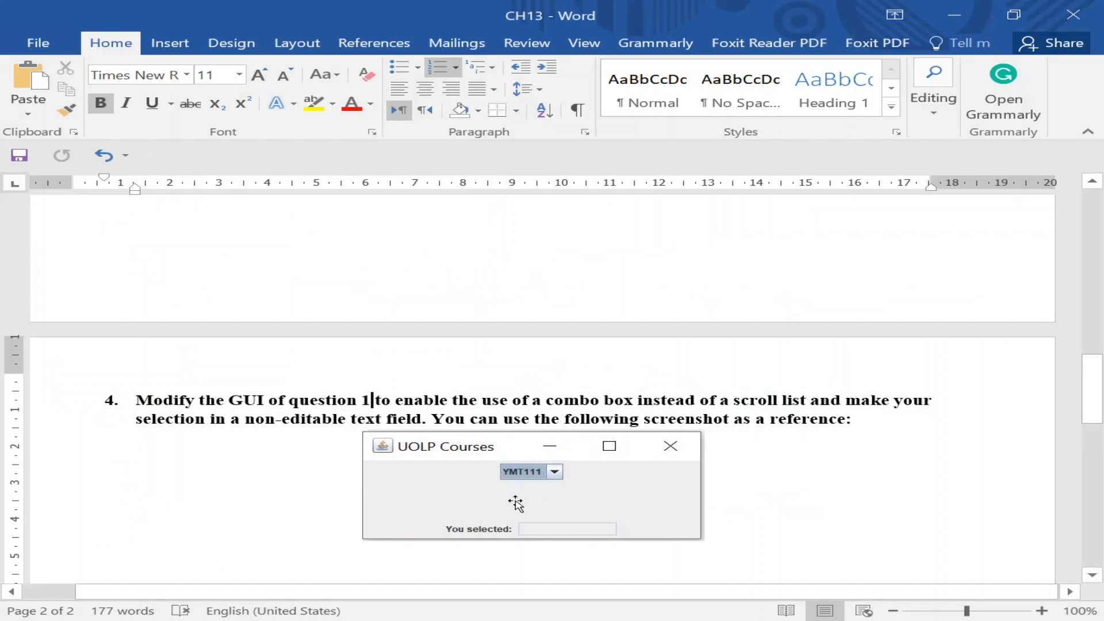
mouse_move(507, 531)
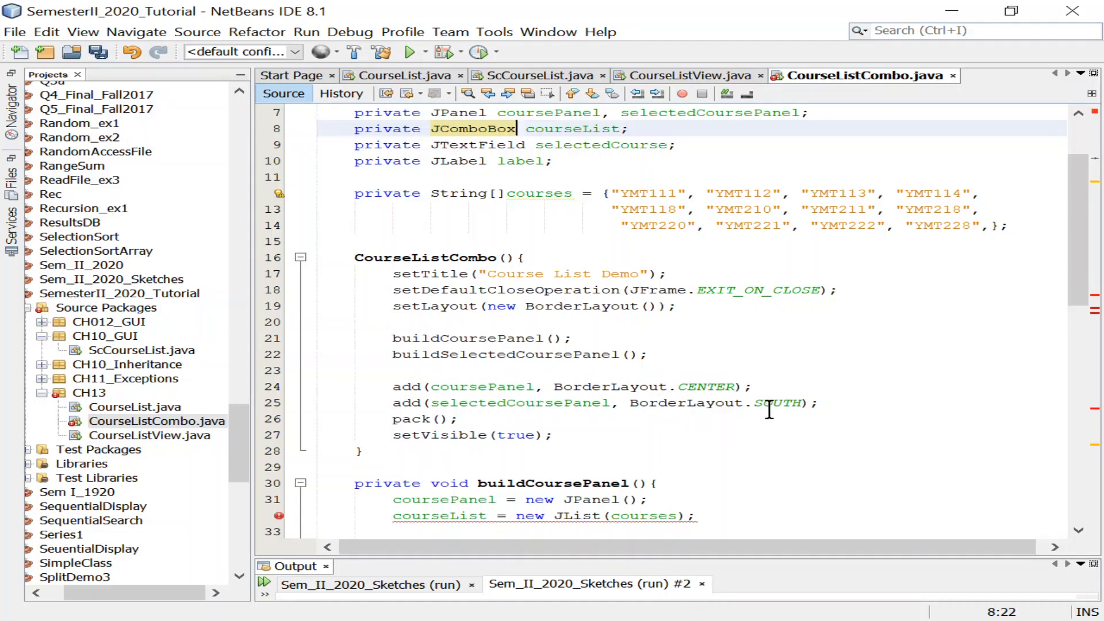
mouse_move(794, 457)
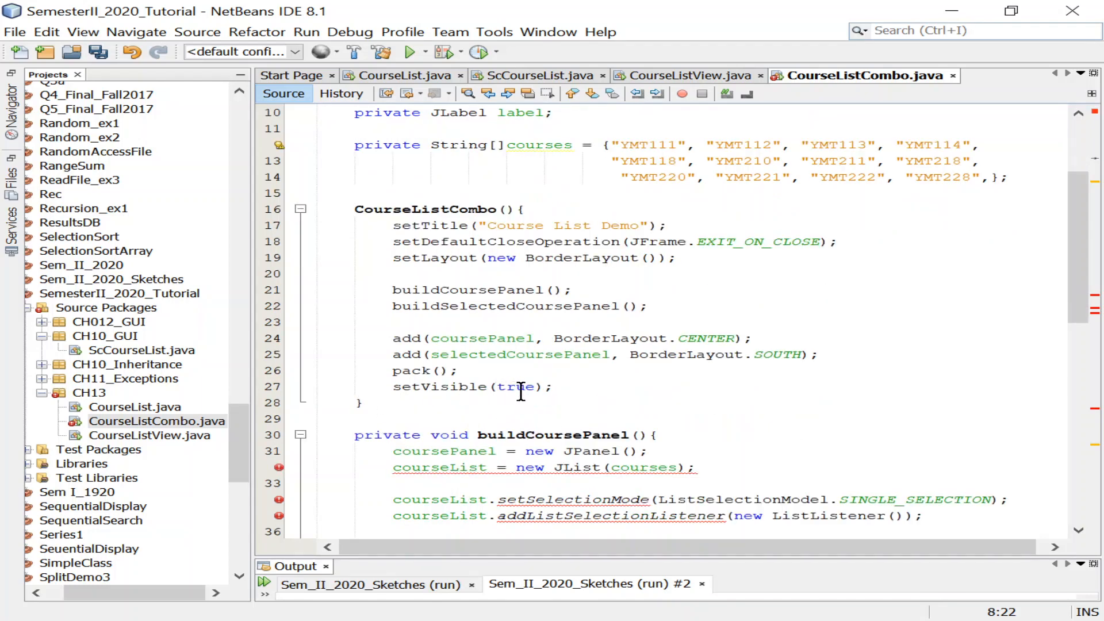
Scroll the editor down to buildCoursePanel with its error-flagged courseList lines
scroll("down", 3)
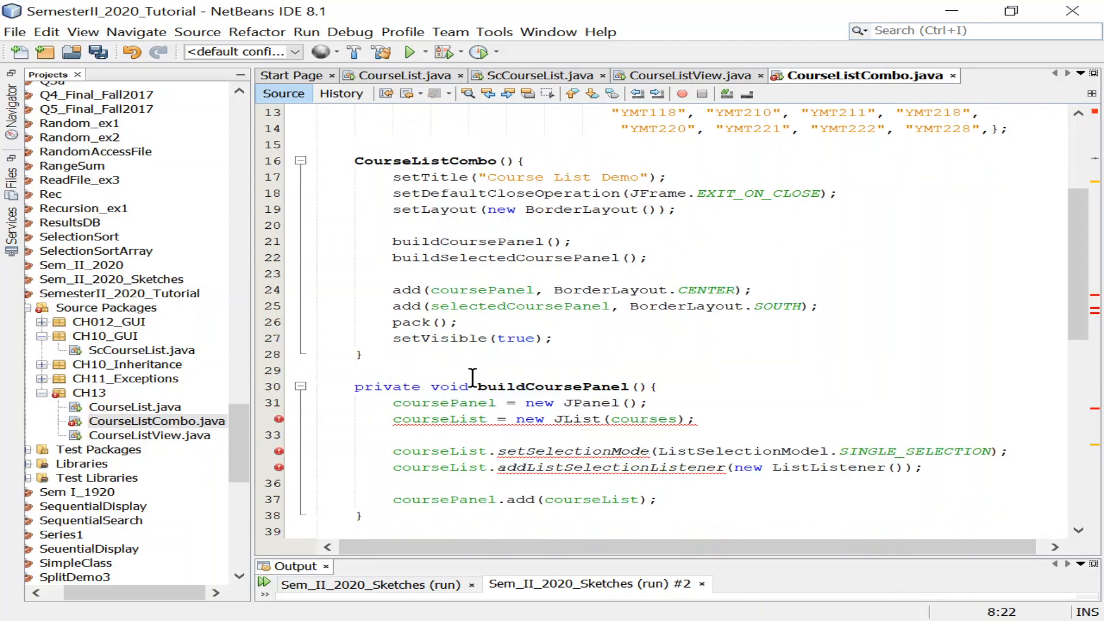
mouse_move(602, 430)
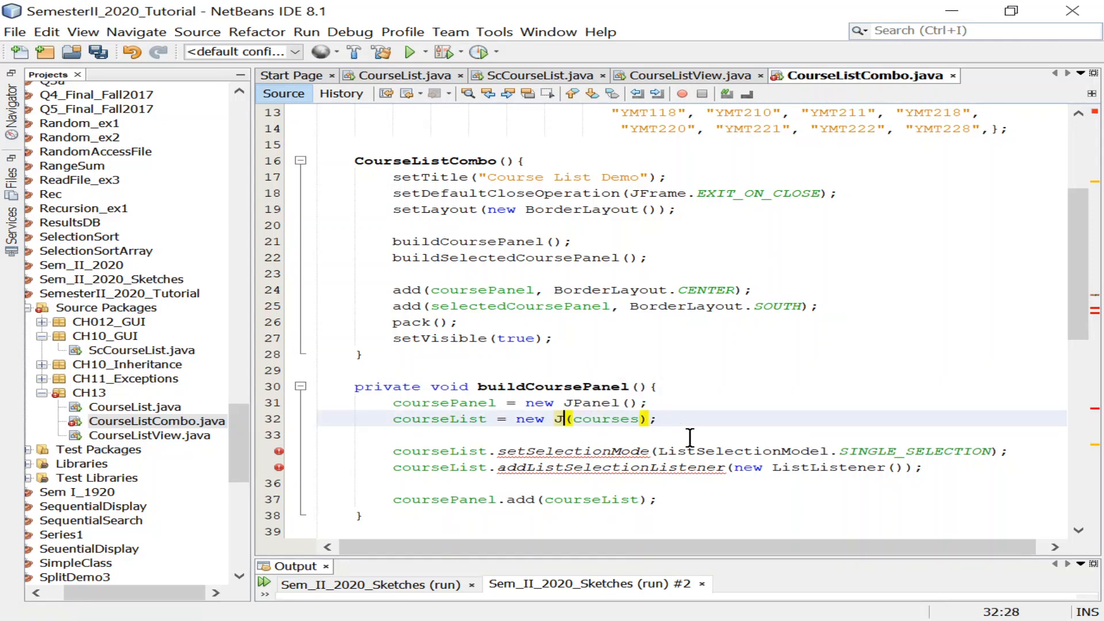
Make line 32 create courseList as new JComboBox(courses)
type("Combo")
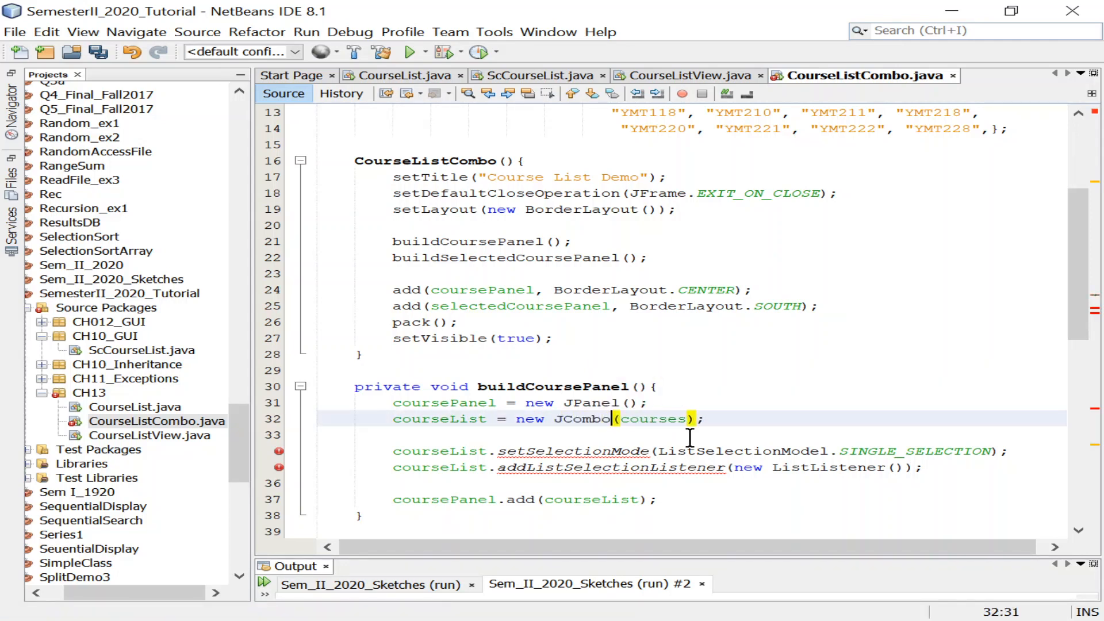
type("Box")
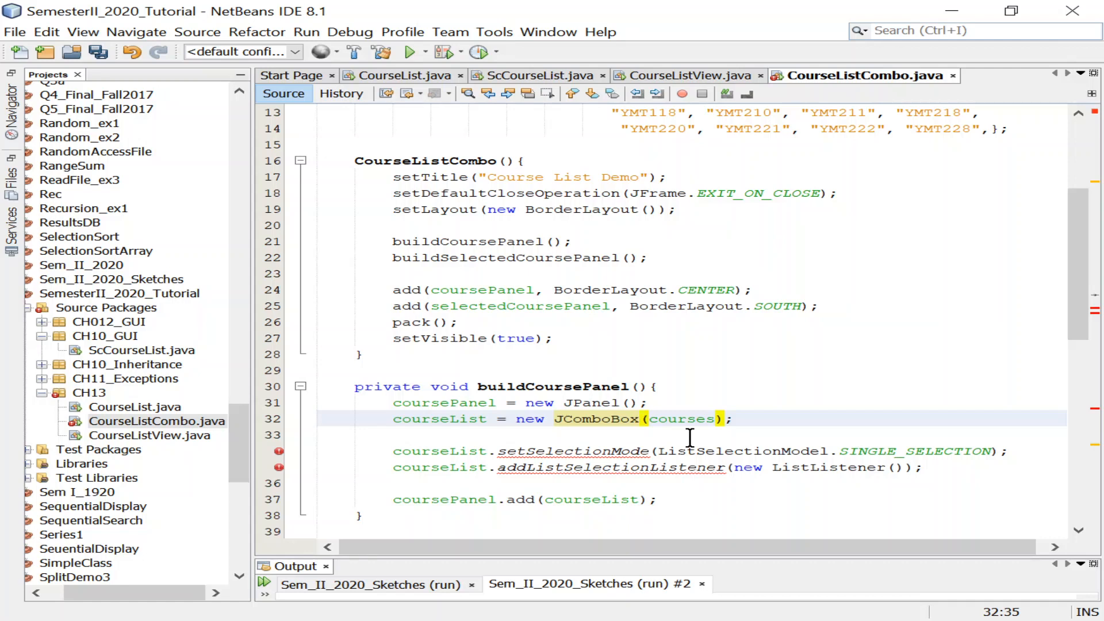
left_click(640, 420)
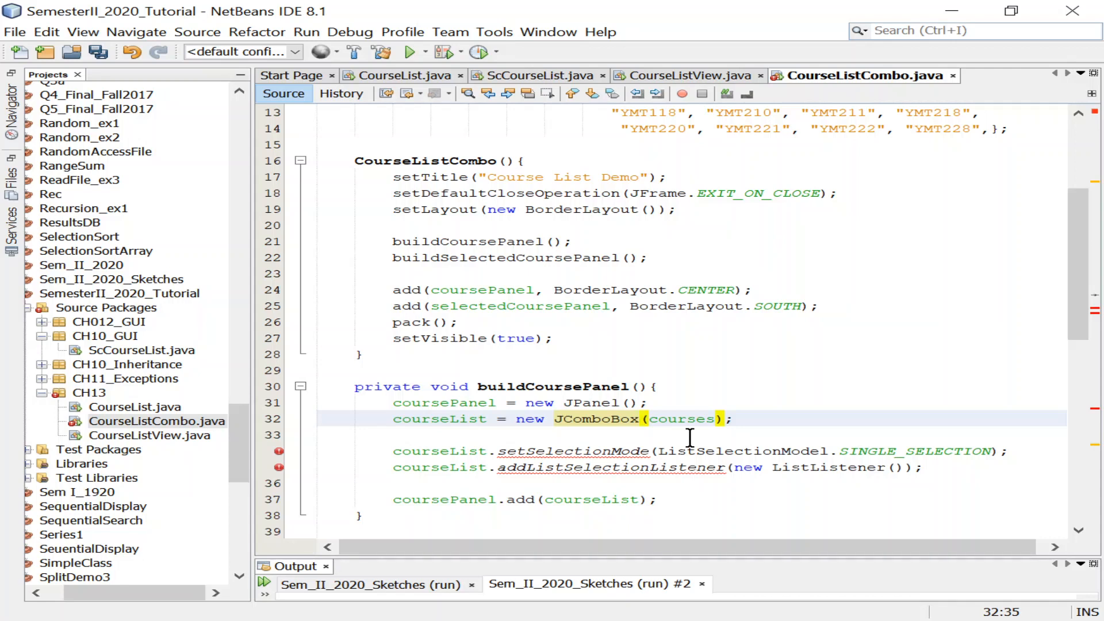
left_click(641, 420)
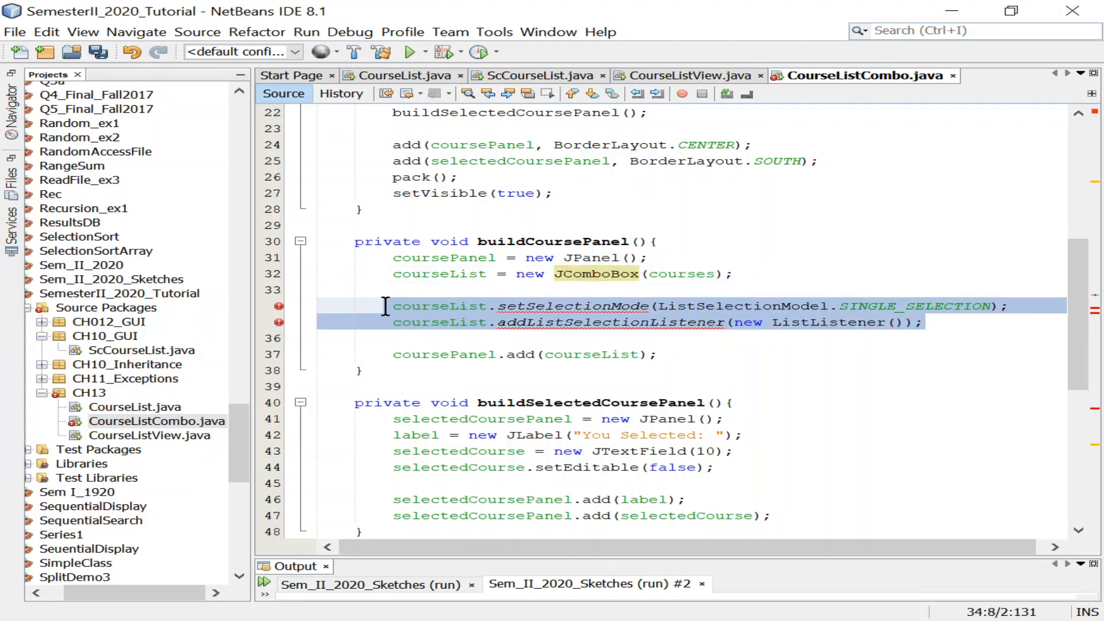
Delete the setSelectionMode and addListSelectionListener lines, leaving 'courseList.' to build on
left_click(506, 305)
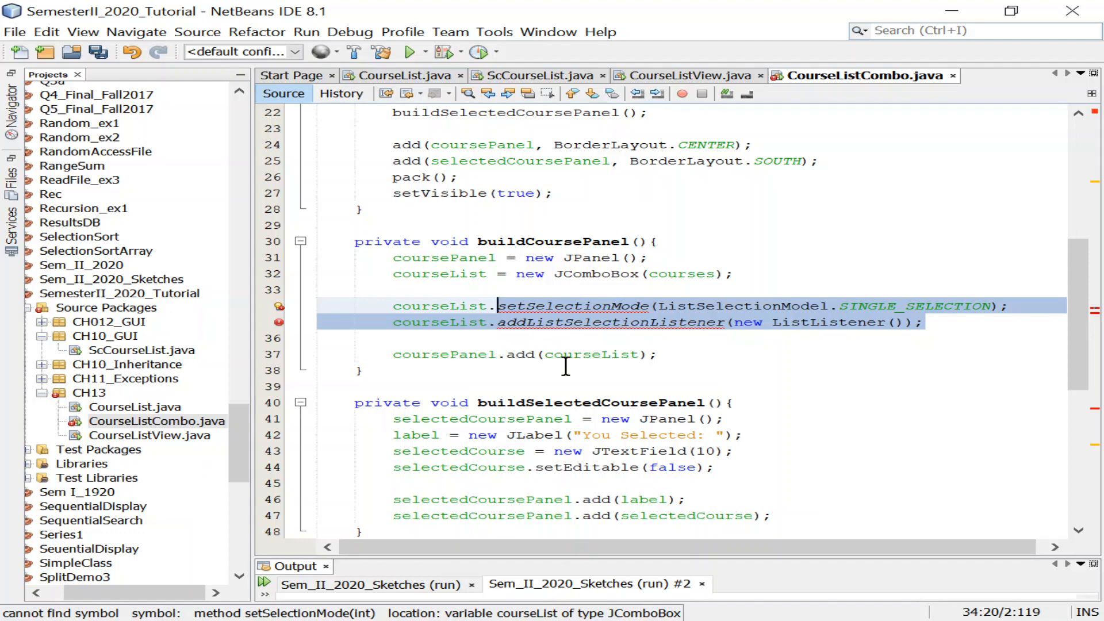
key("Delete")
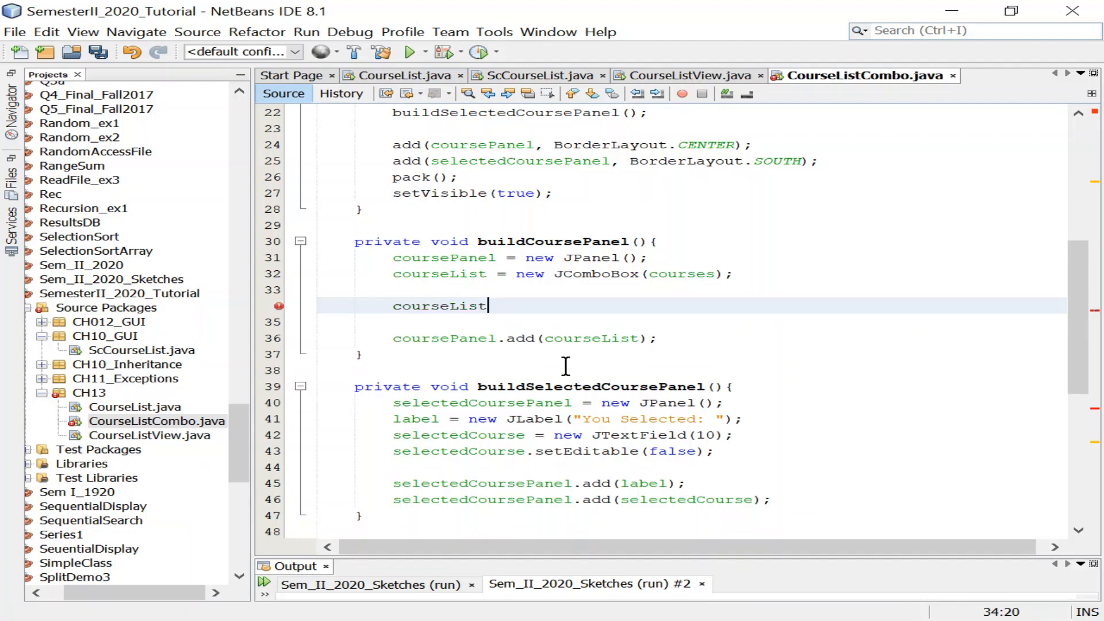
type(".")
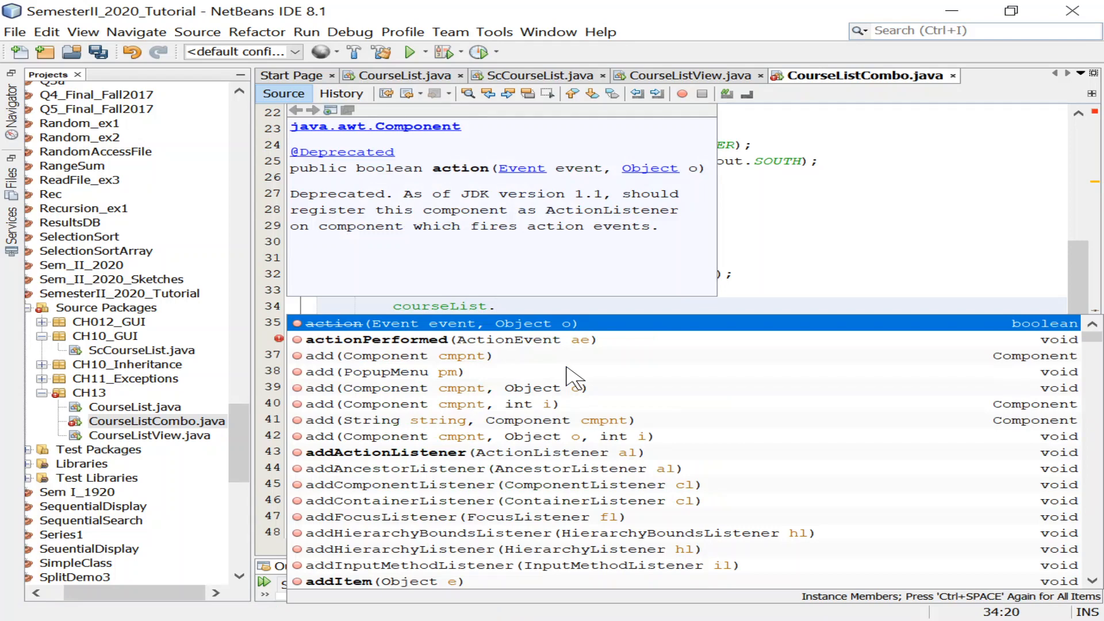
mouse_move(451, 468)
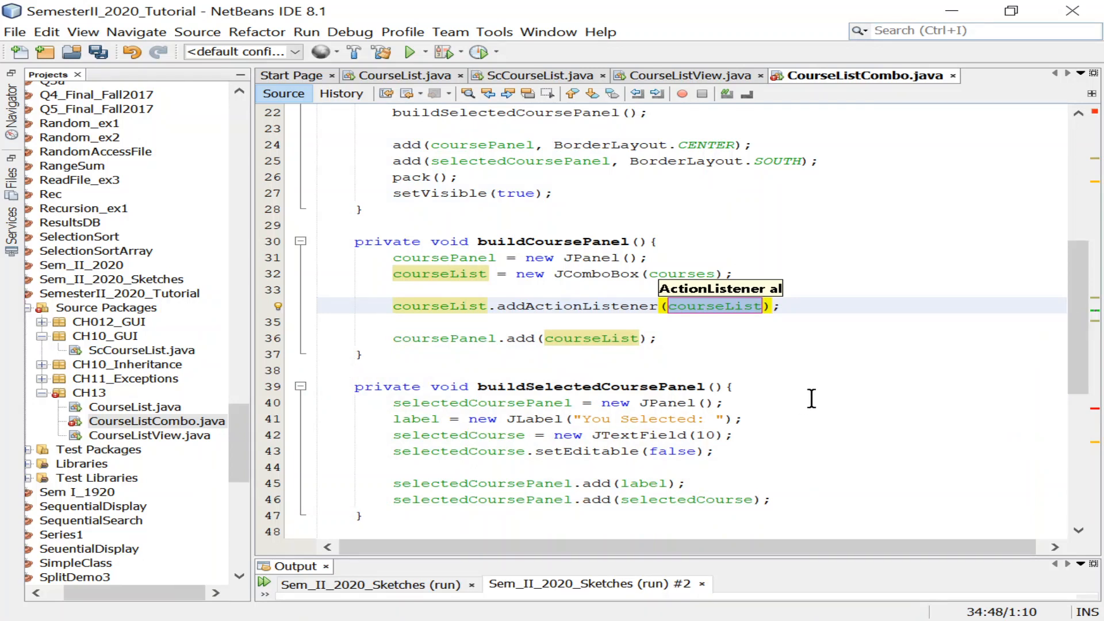
Complete the line as courseList.addActionListener(new ComboBoxListener());
type("new")
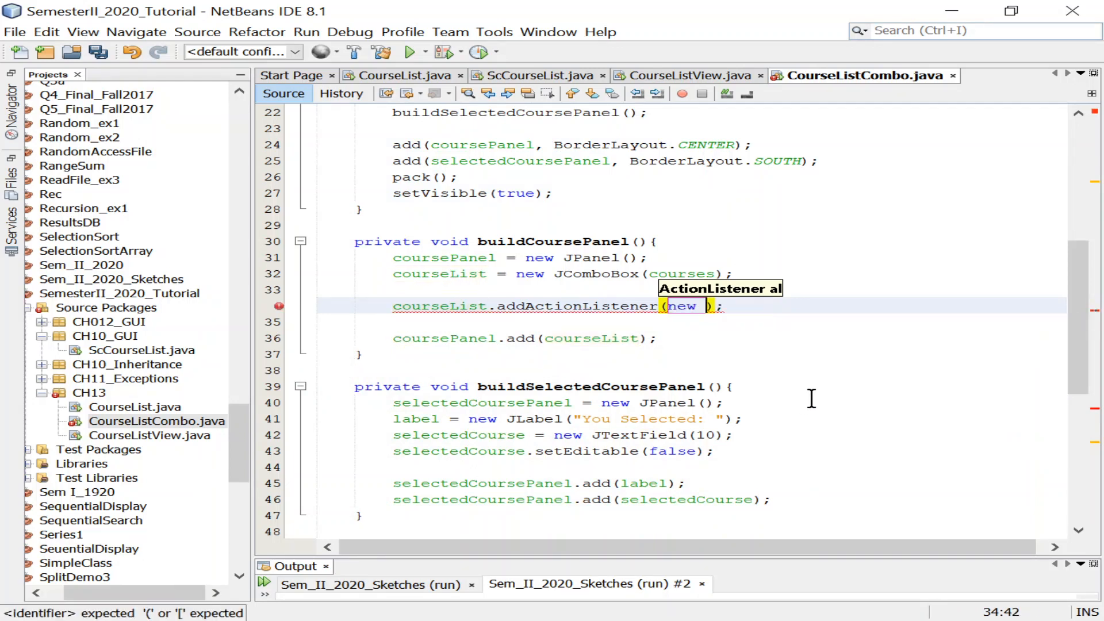
type("Combo")
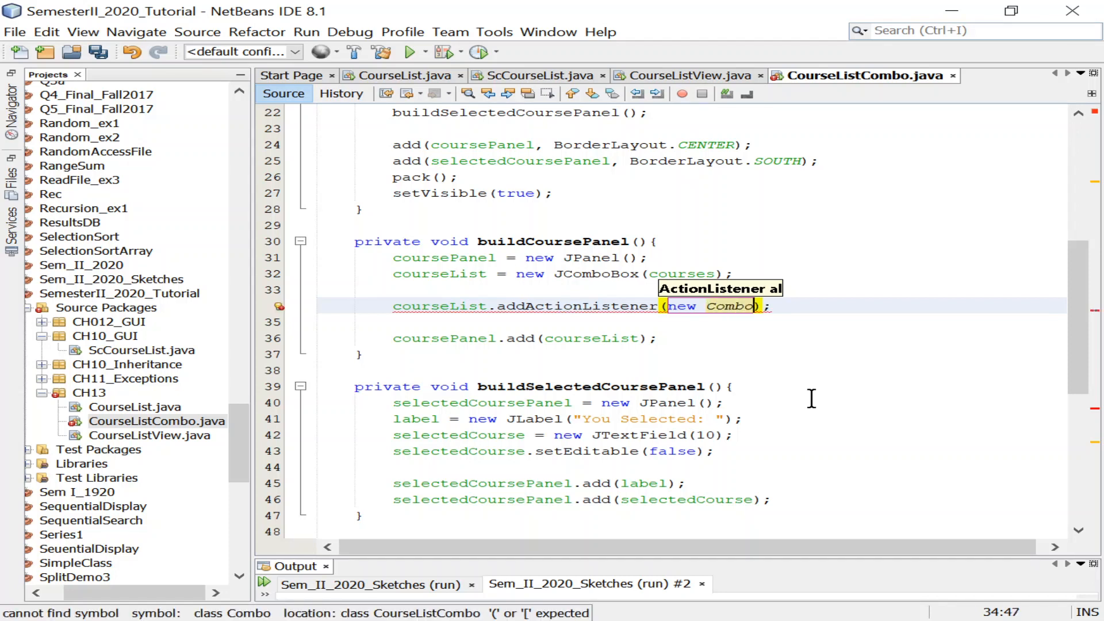
type("BocLis")
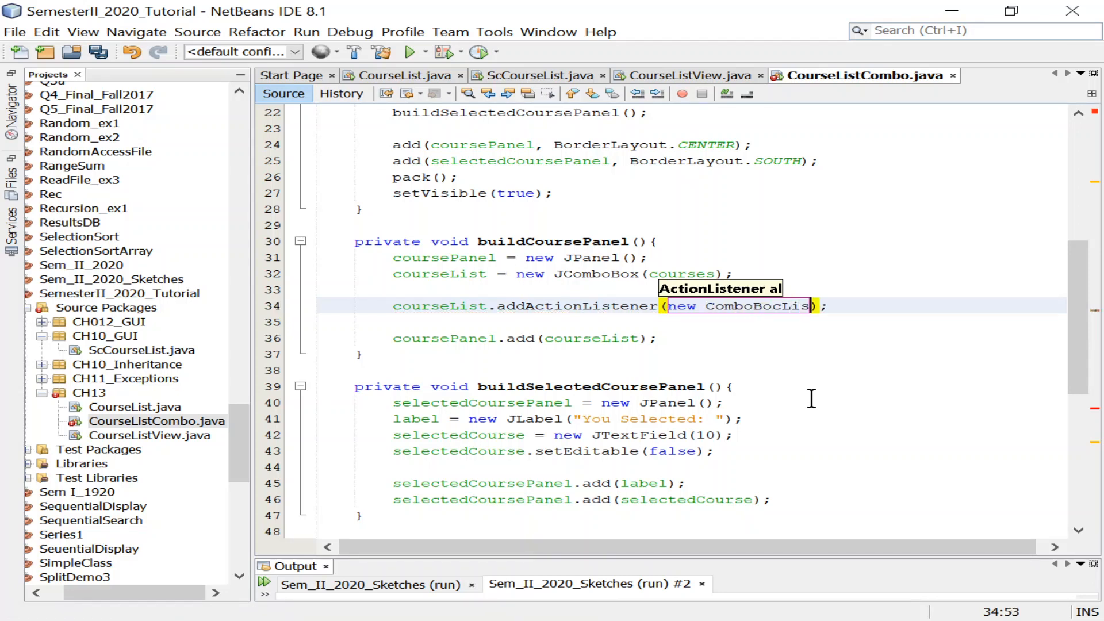
key("Backspace")
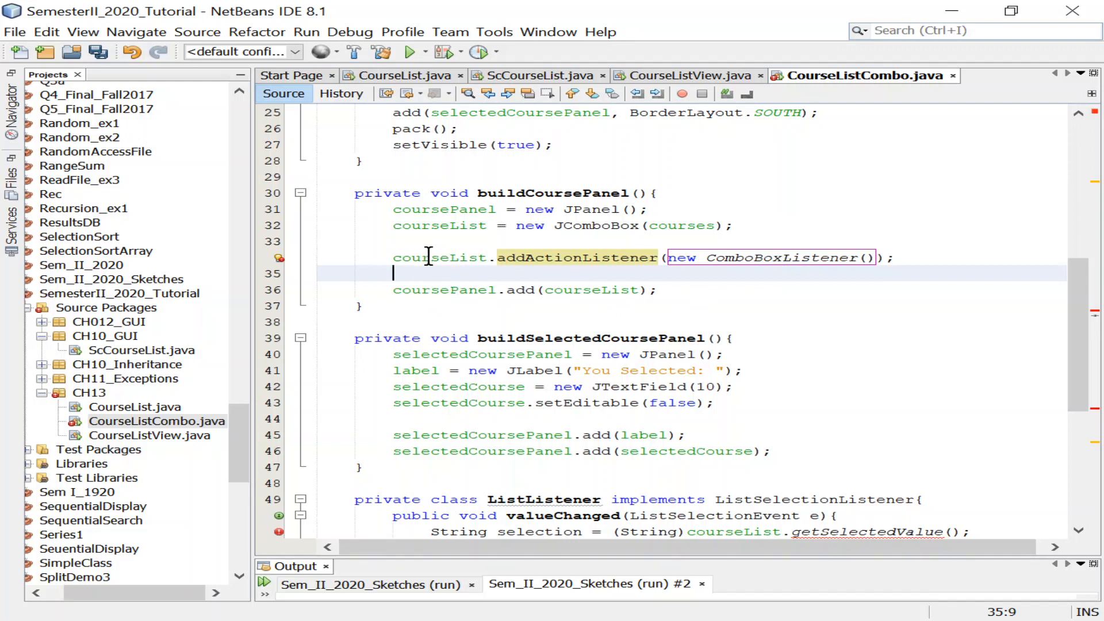
mouse_move(627, 226)
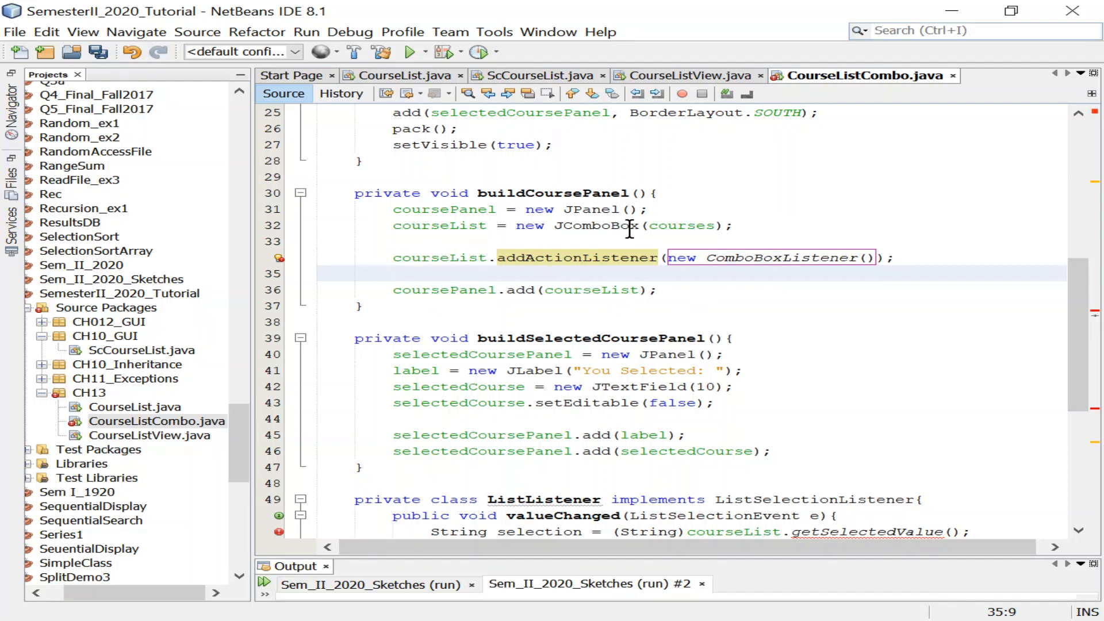
left_click(395, 273)
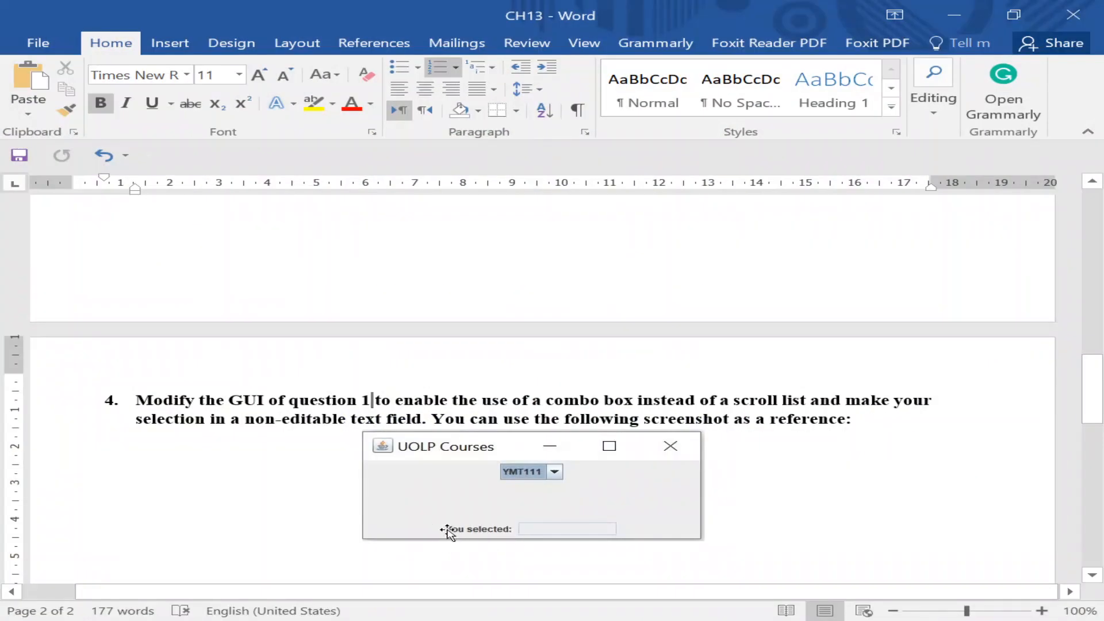
mouse_move(555, 529)
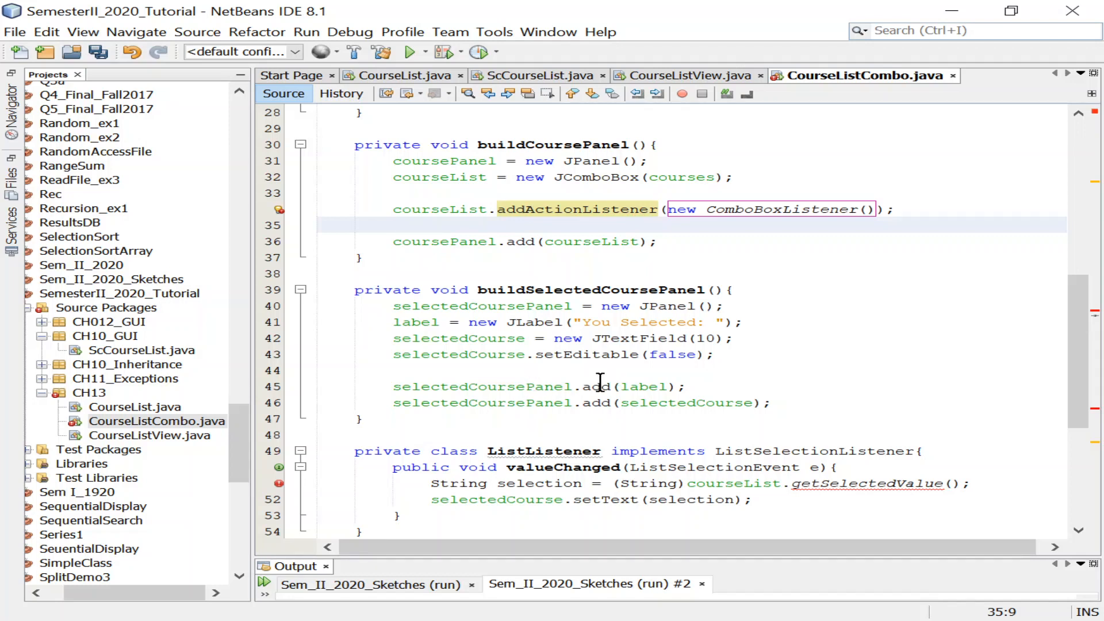
mouse_move(631, 386)
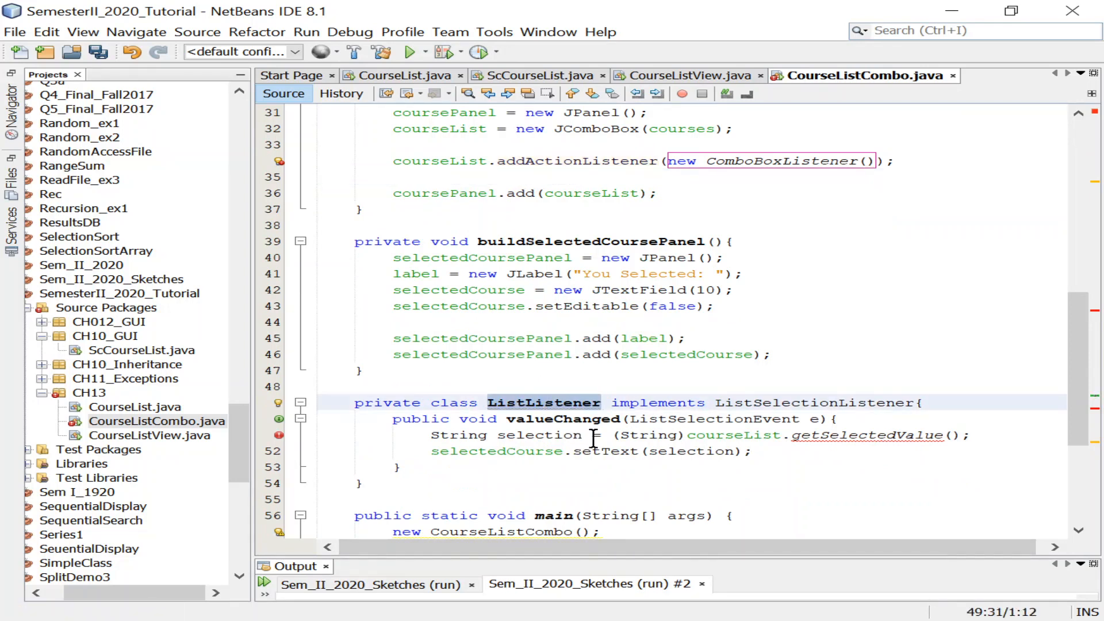
Rename ListListener to ComboBoxListener and make it implement ActionListener instead of ListSelectionListener
type("Action")
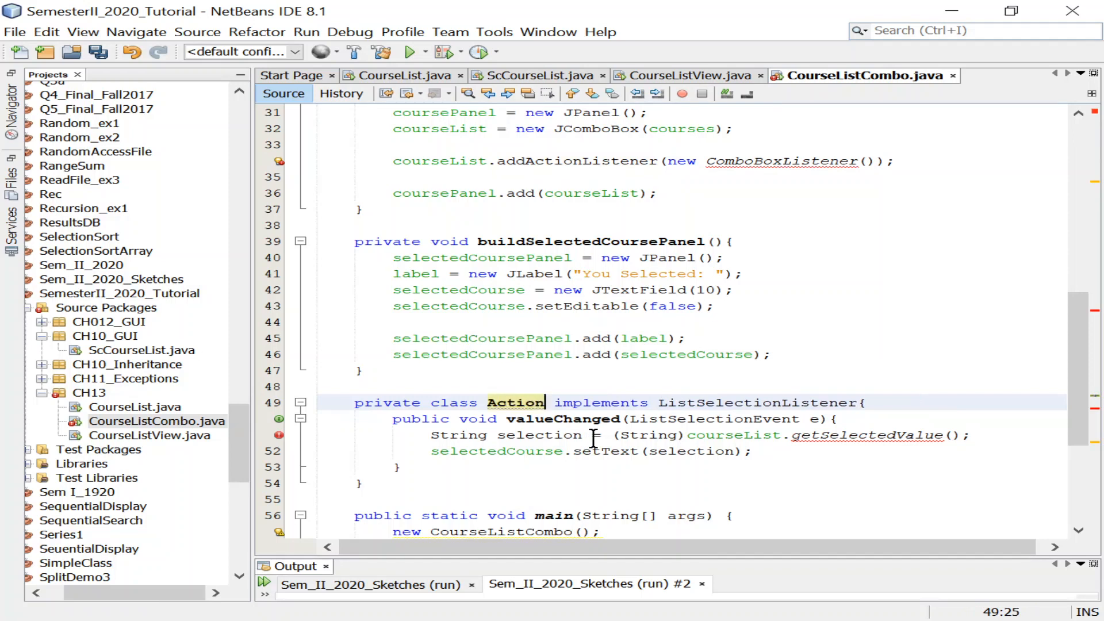
type("Listee")
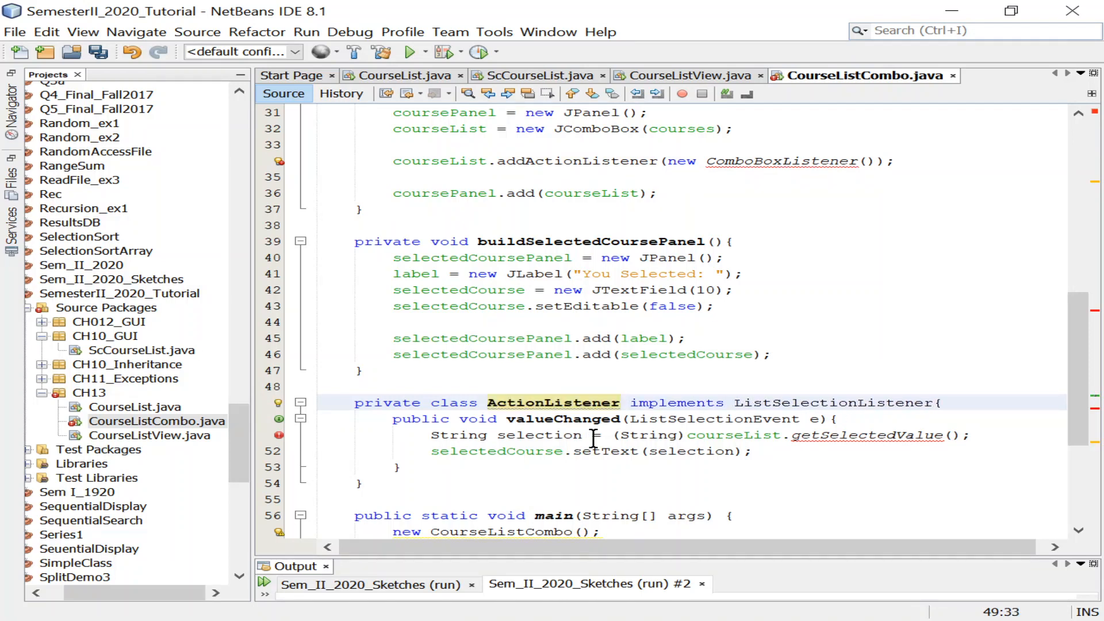
double_click(835, 402)
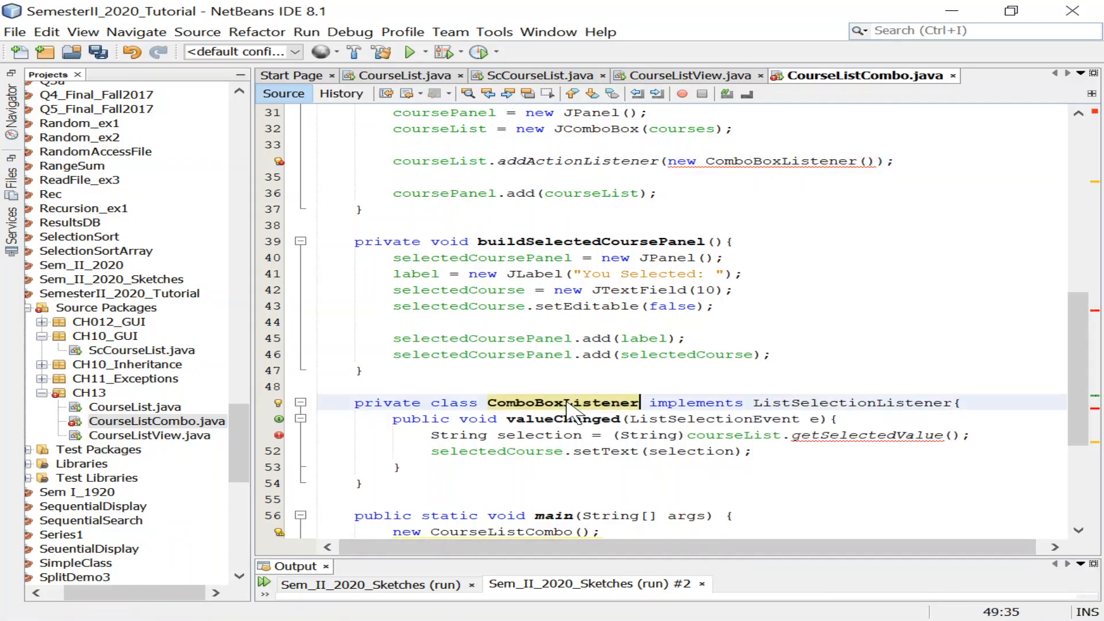
double_click(856, 402)
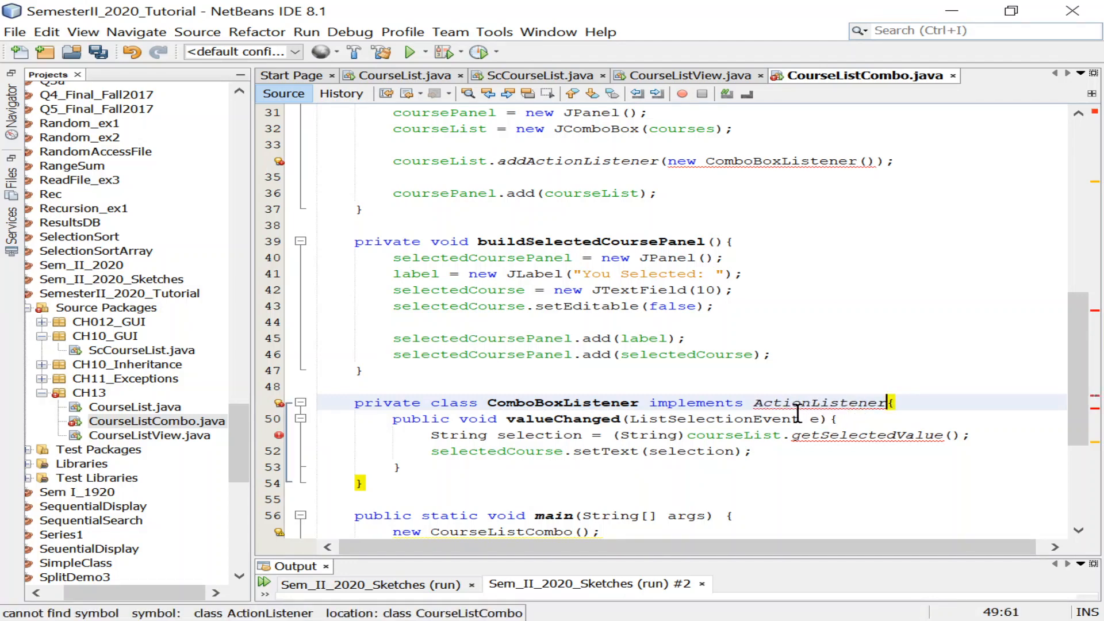
mouse_move(1041, 444)
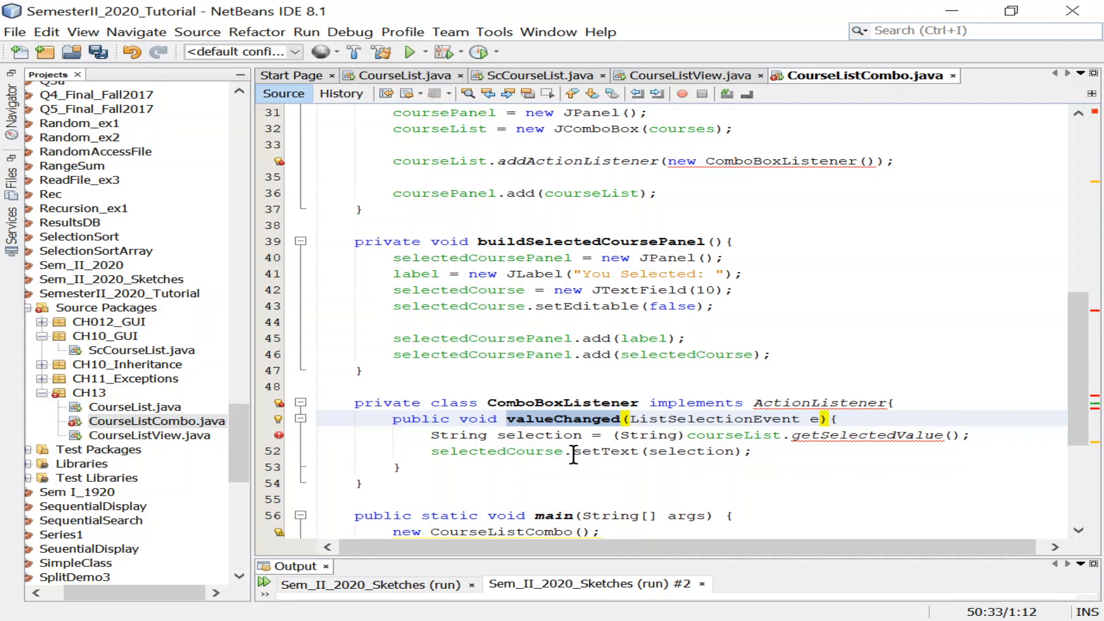
Rename the listener method to actionPerformed, reading the selection from courseList.getSelectedItem()
type("actionPerform")
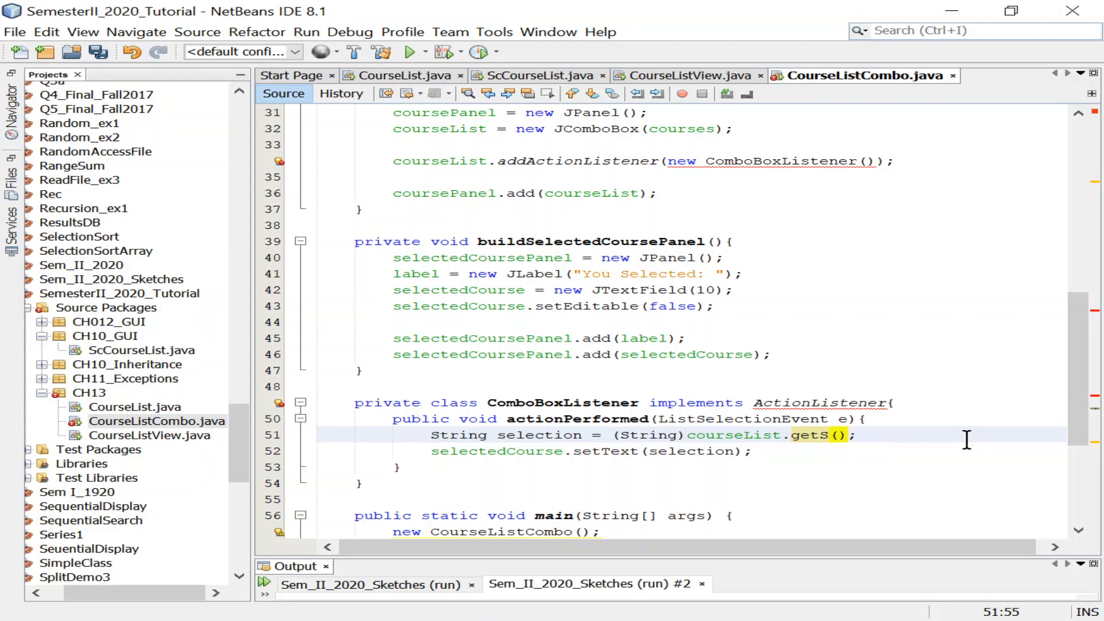
type("elec")
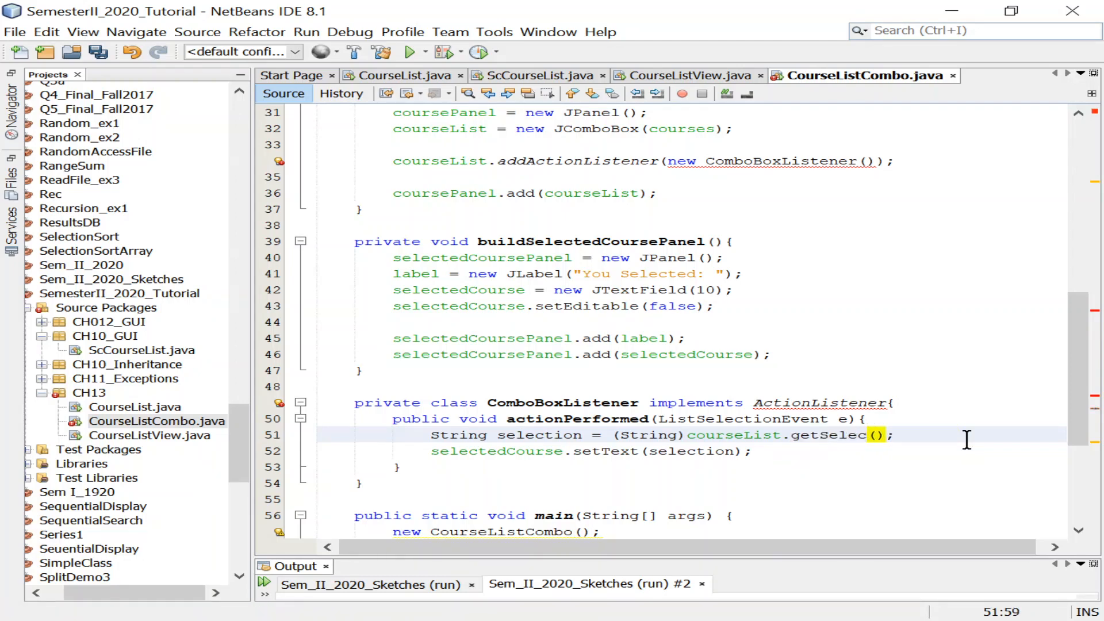
type("ted")
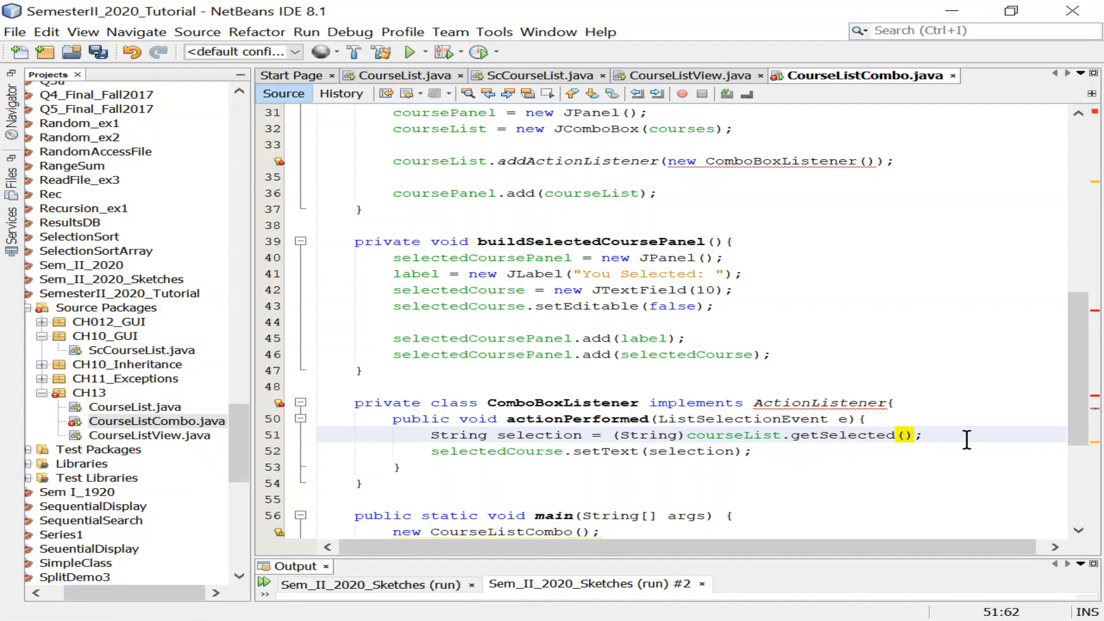
type("Item")
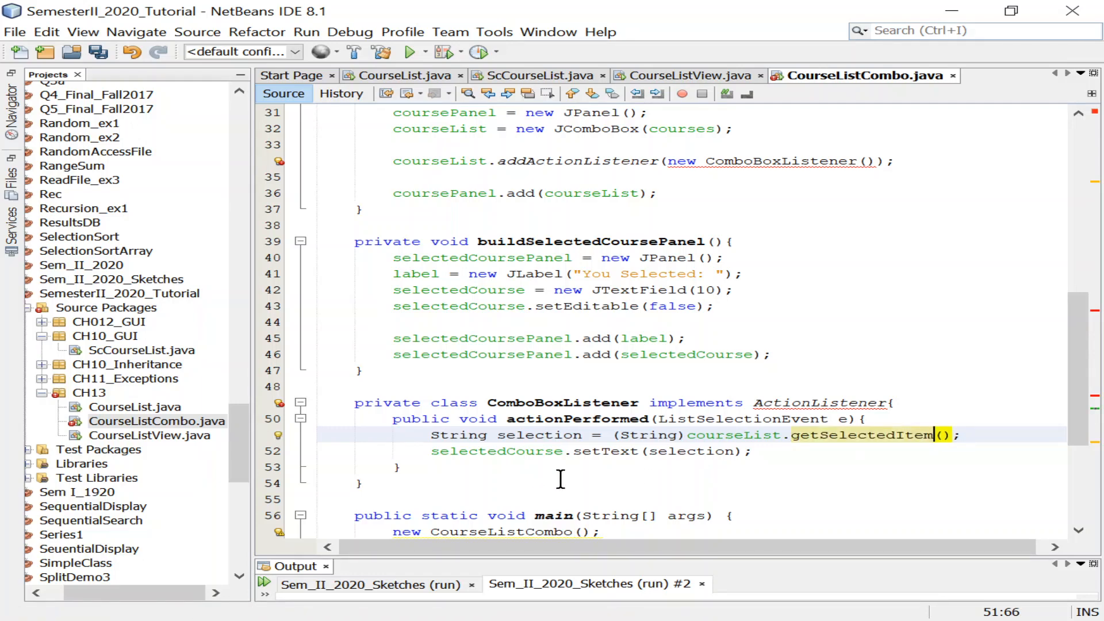
mouse_move(756, 402)
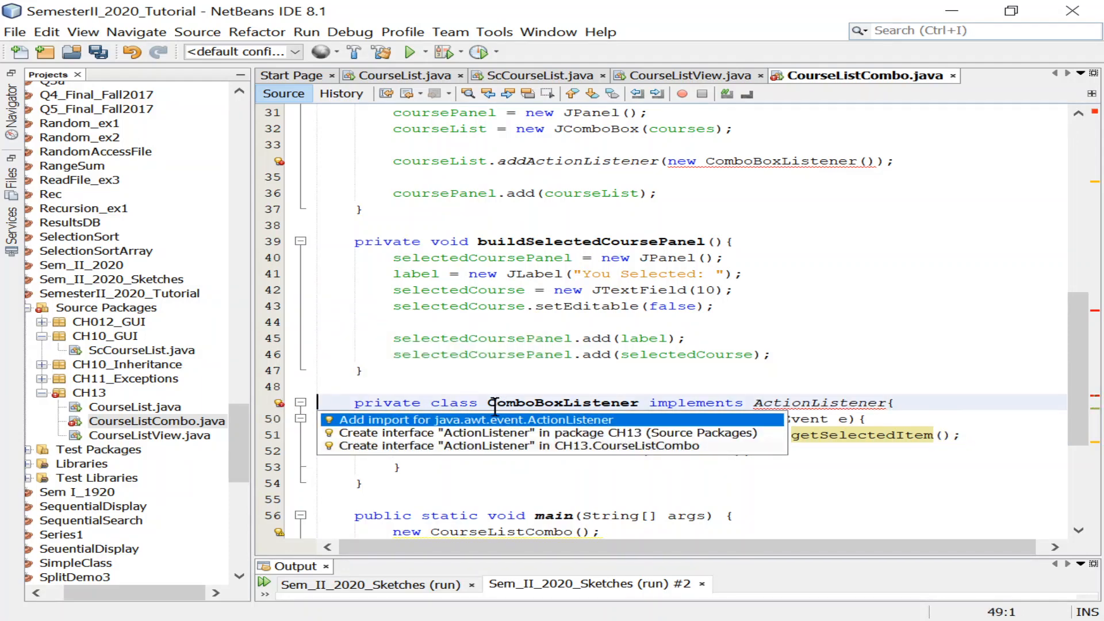
mouse_move(593, 433)
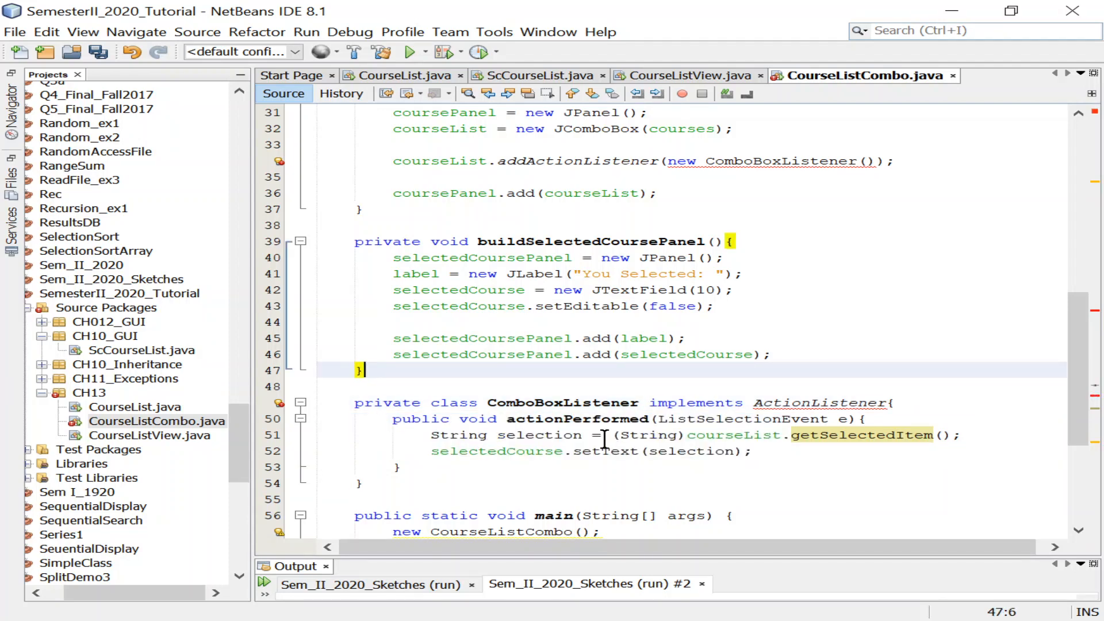
scroll("down", 3)
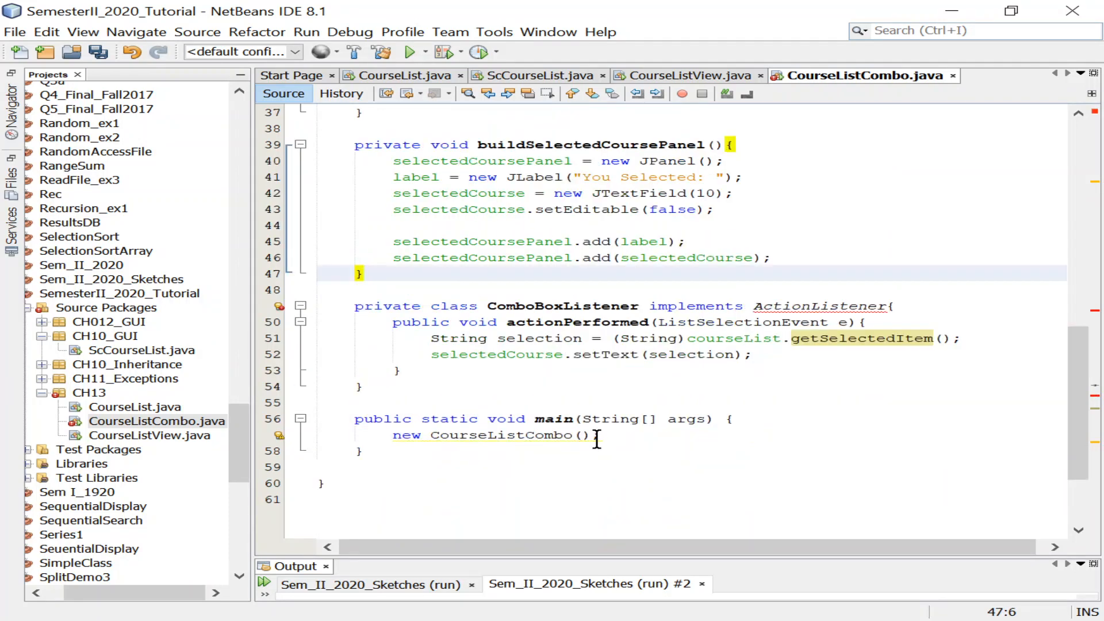
mouse_move(738, 350)
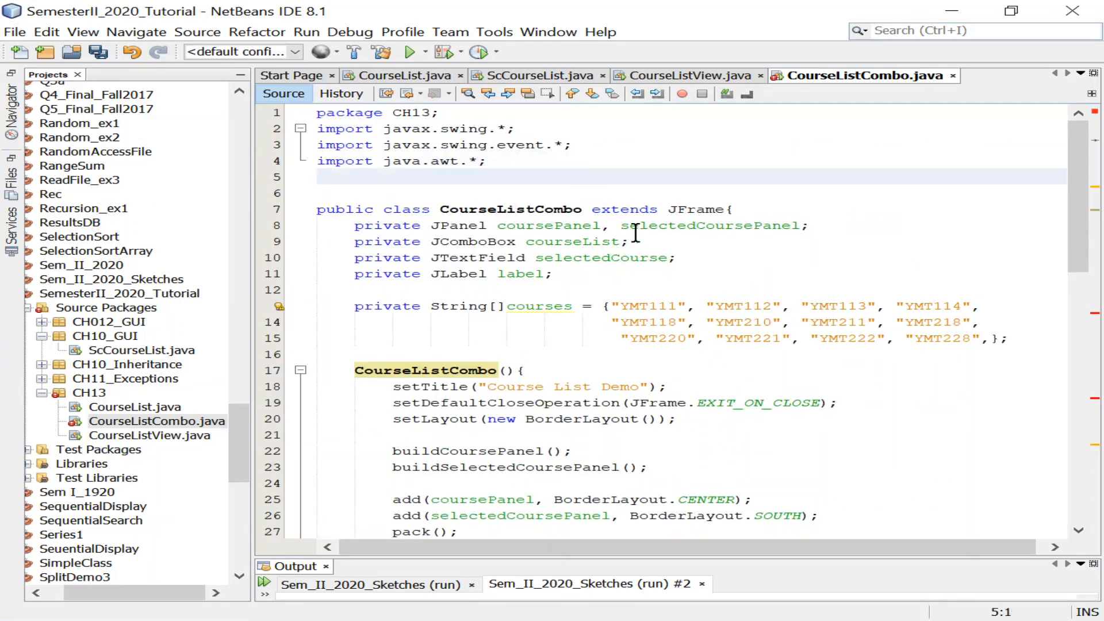
Add the import java.awt.event.ActionListener statement with code completion
type("import j")
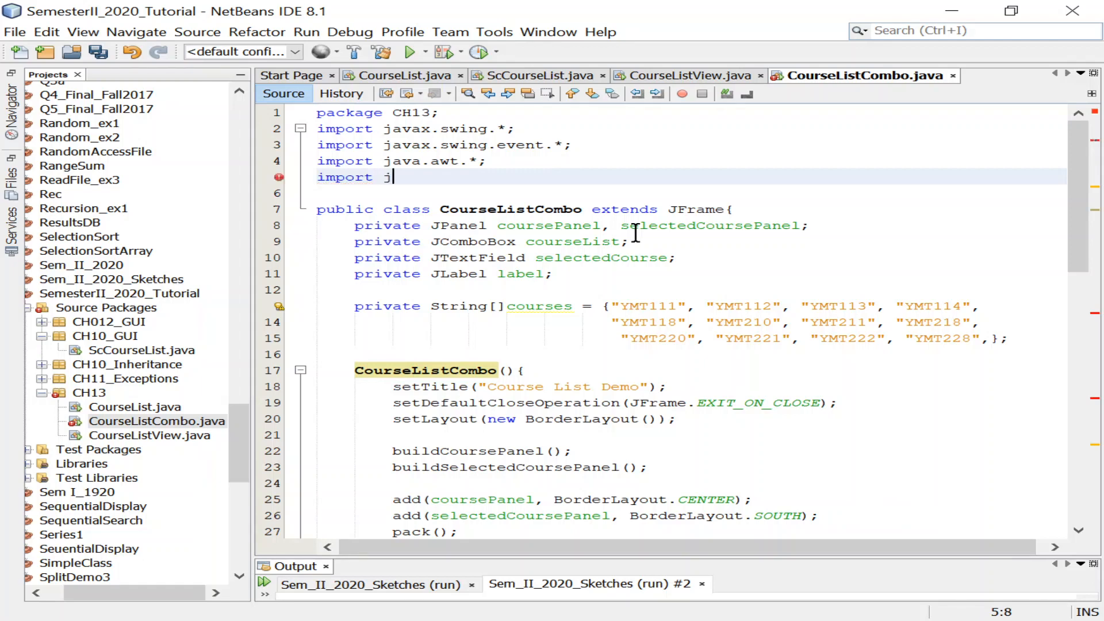
type("ava.aw")
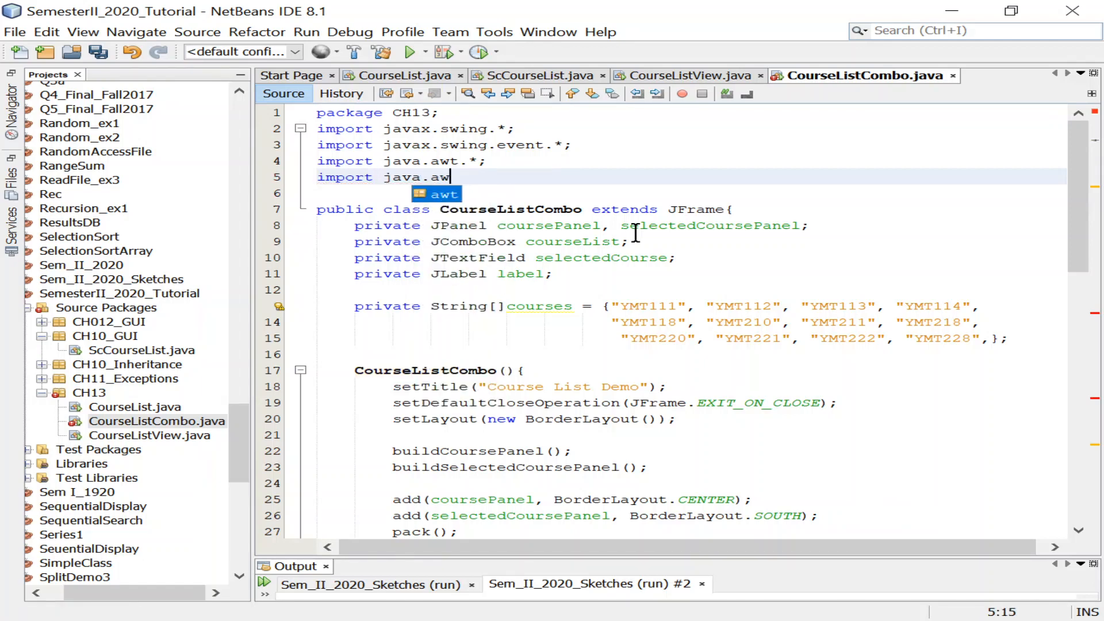
type(".")
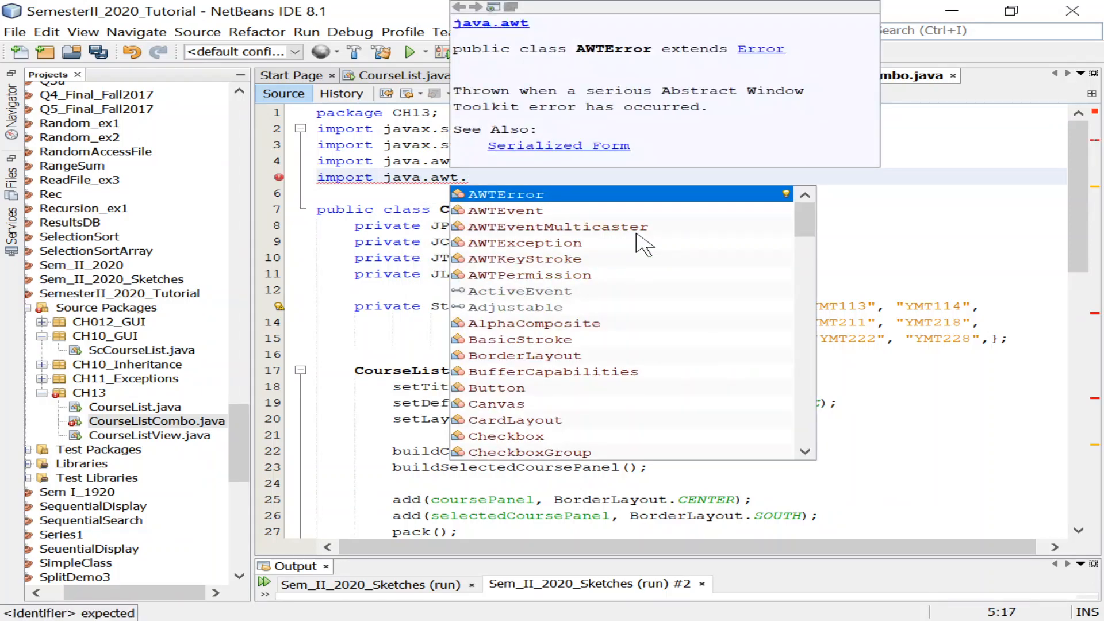
type("event.")
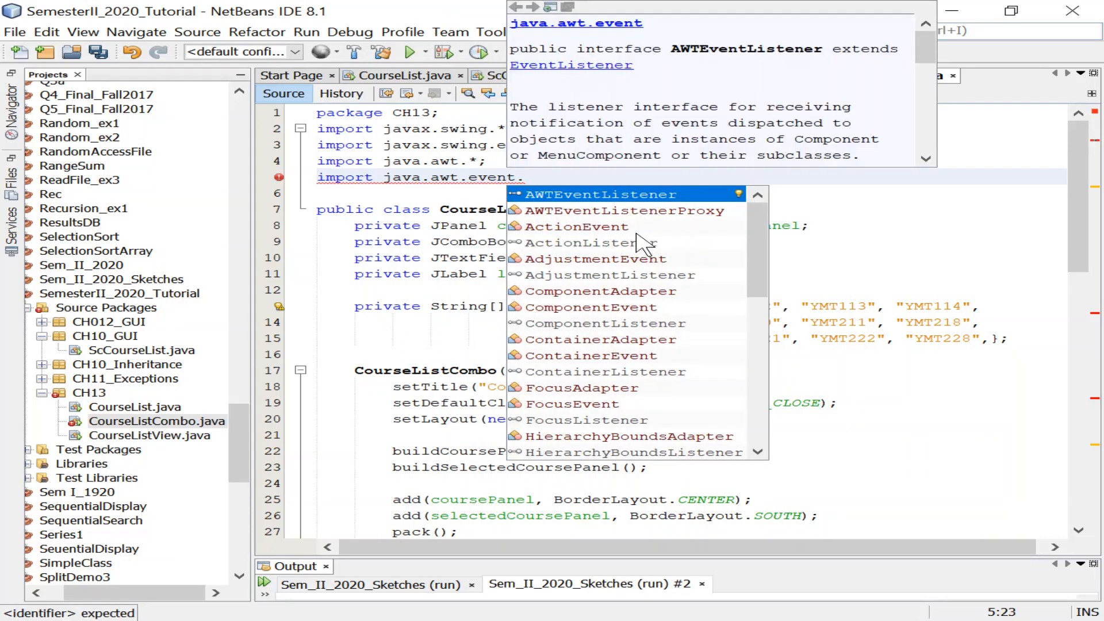
type("Acton")
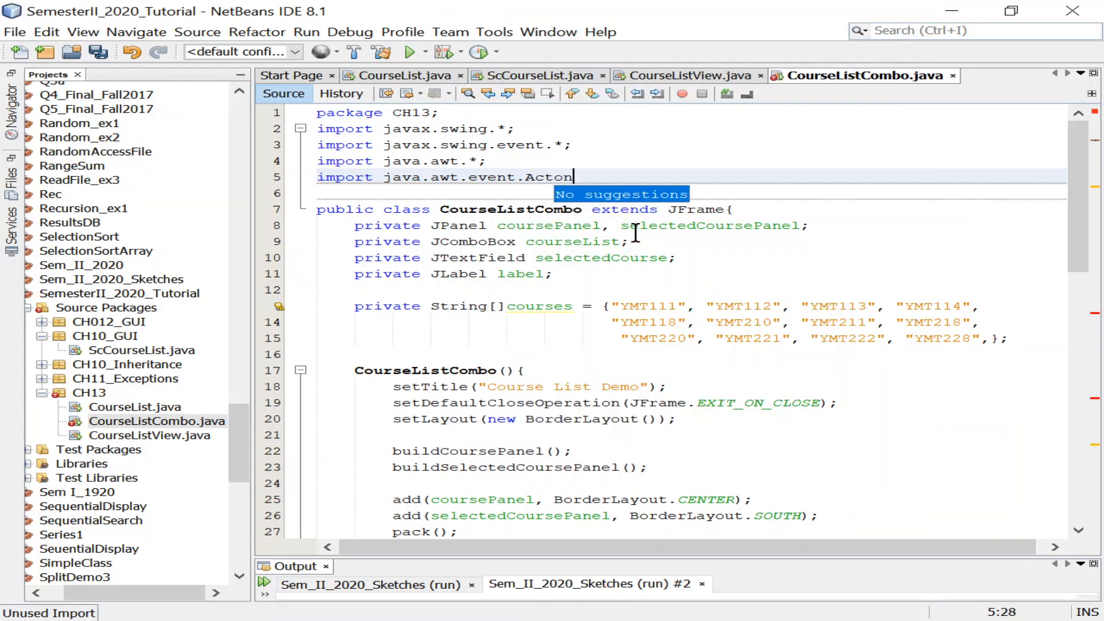
key("BackSpace")
type("ionListener;")
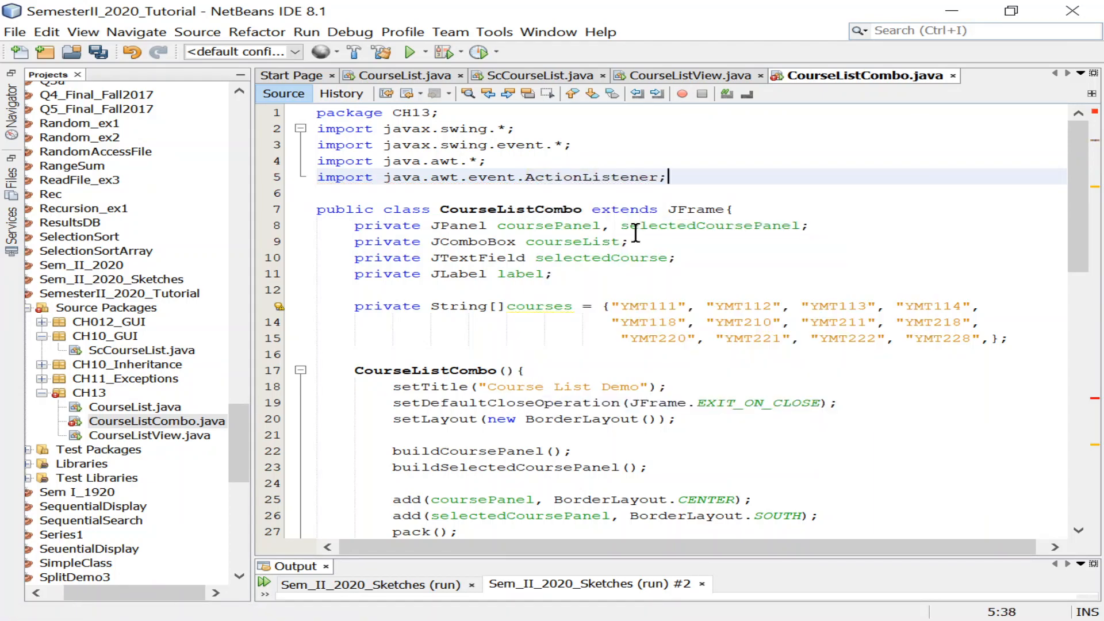
scroll("down", 3)
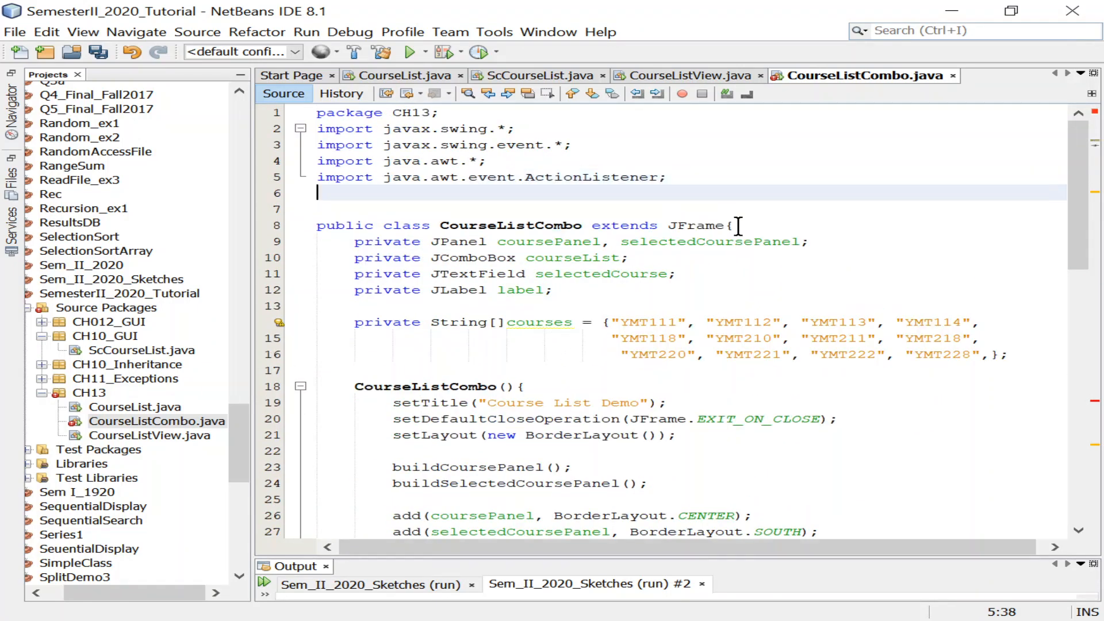
Add the java.awt.event.ActionEvent import, then check the ComboBoxListener error hint
type("impo")
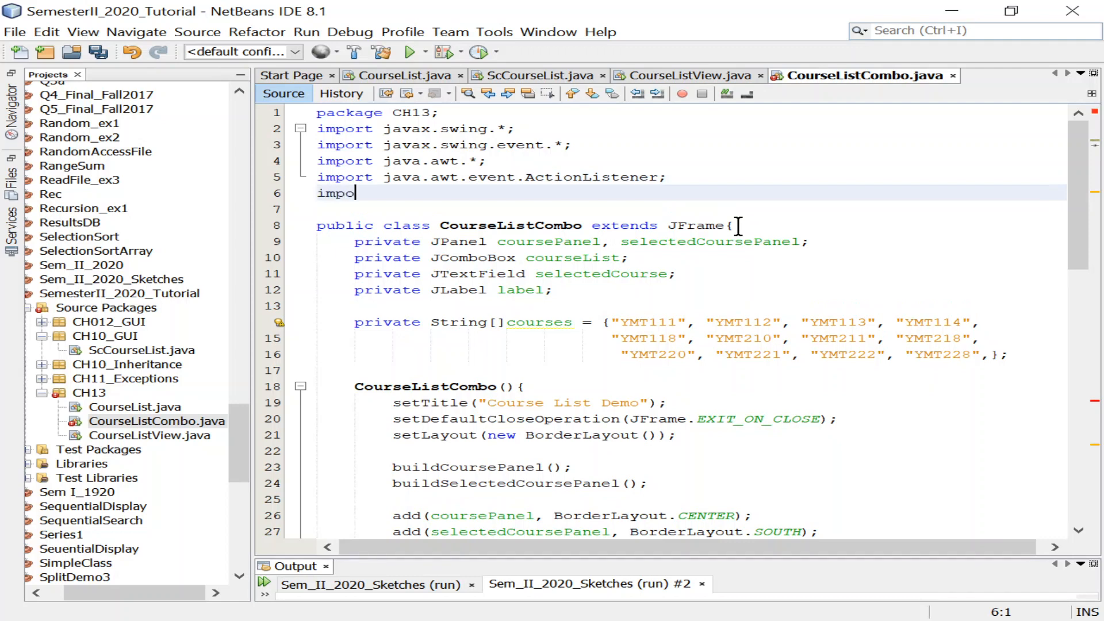
type("rt")
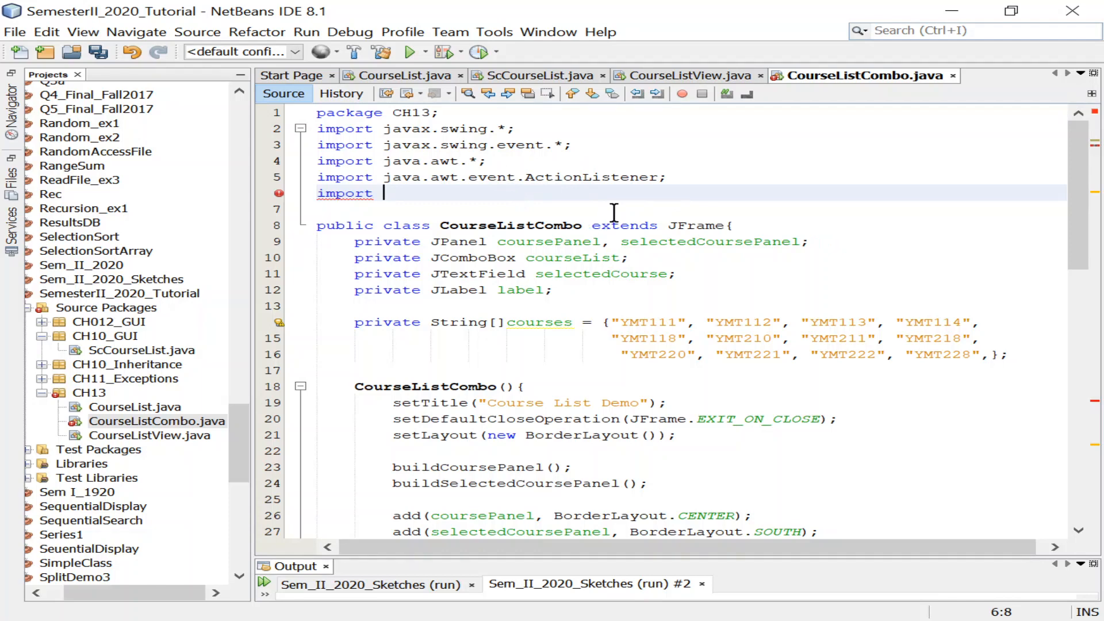
type("java.")
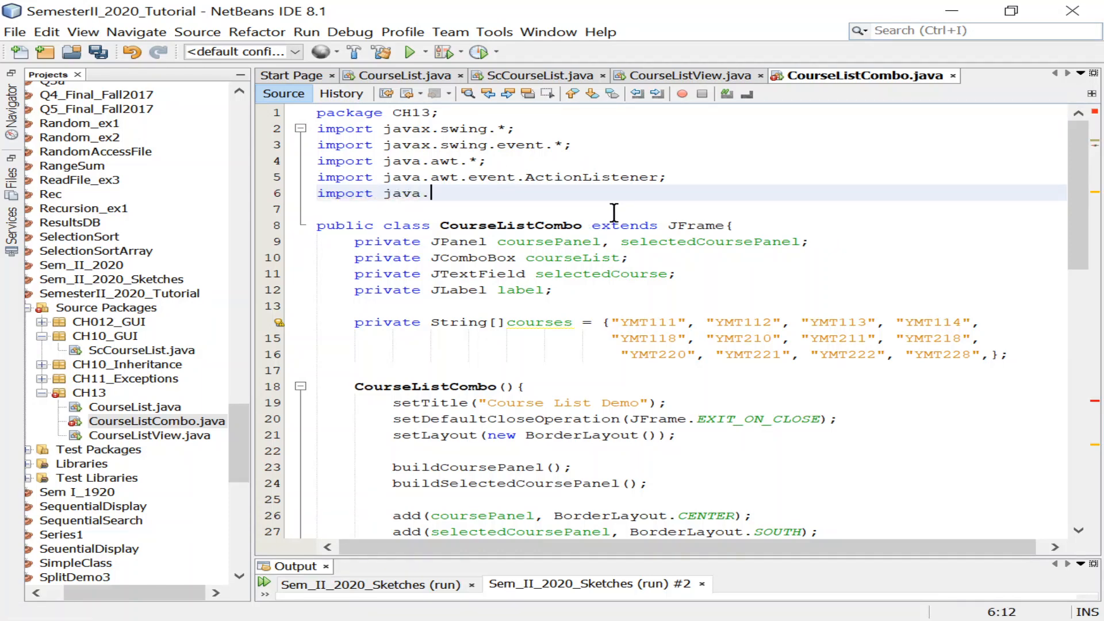
type("awt.e")
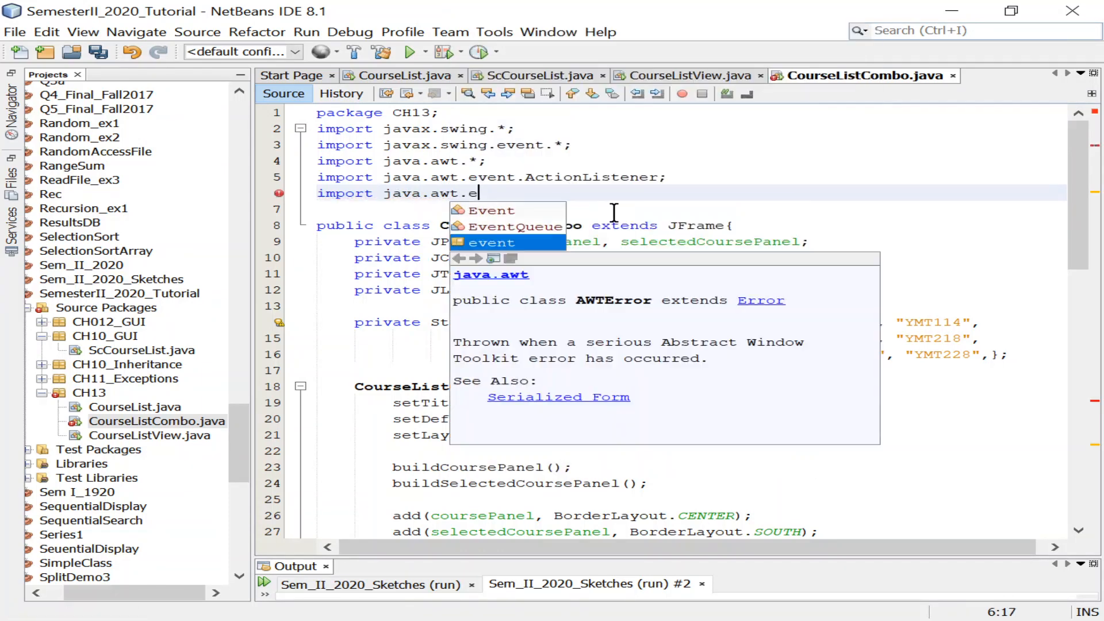
type("vent.Ac")
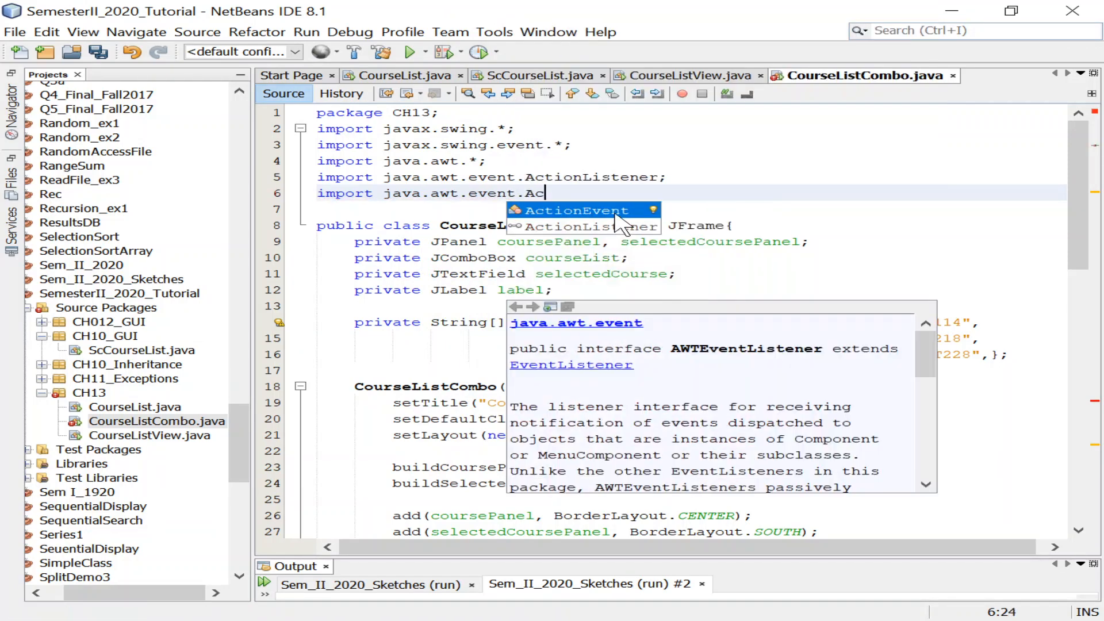
type("tionE")
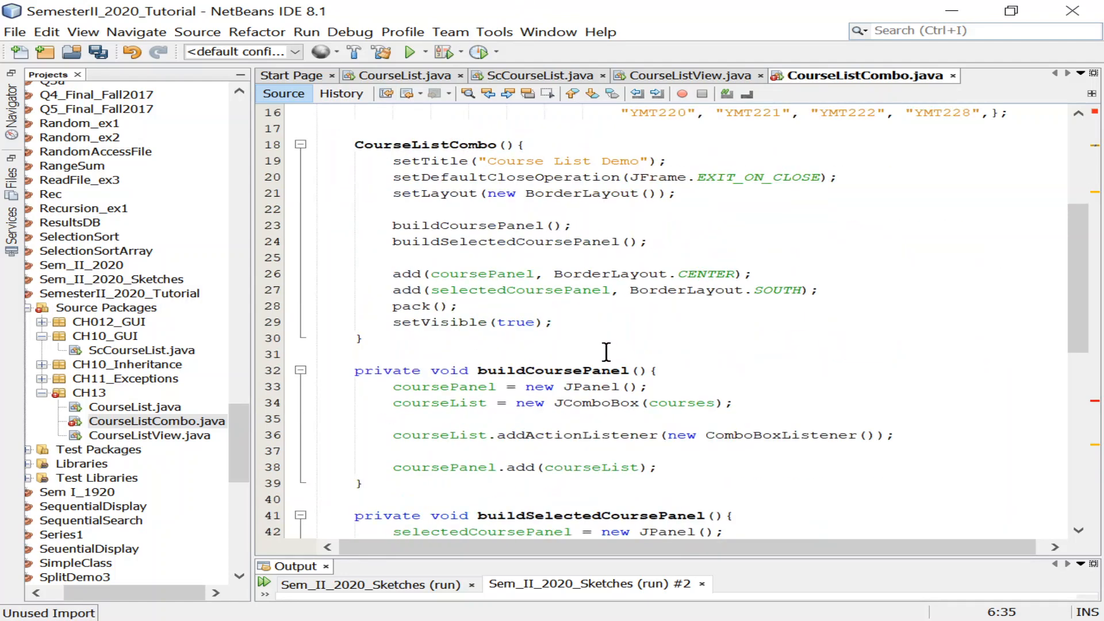
scroll("down", 3)
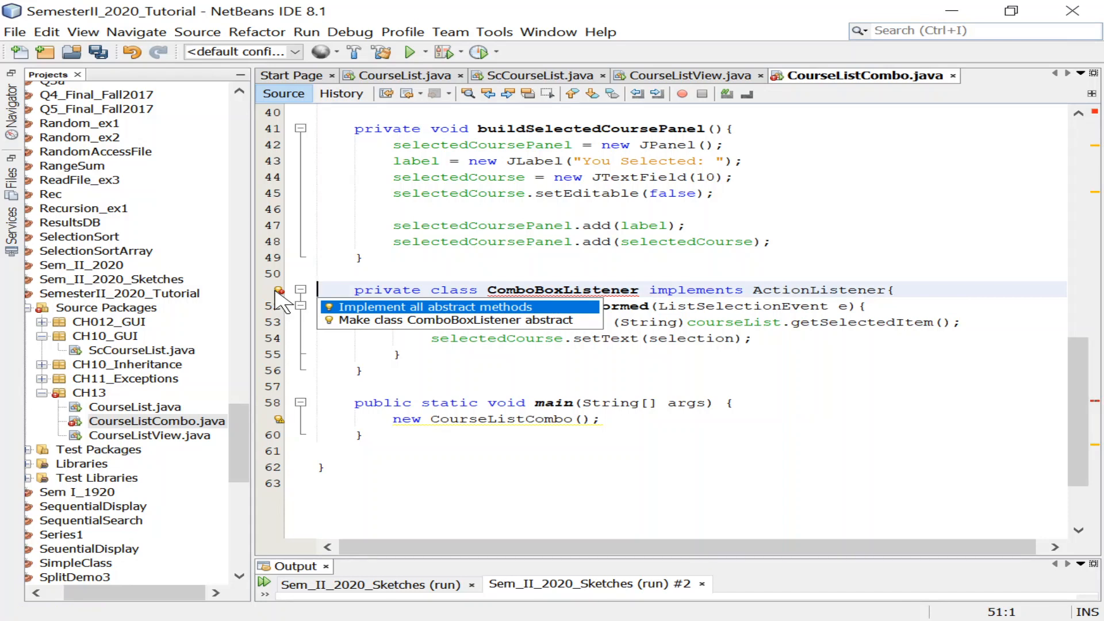
left_click(436, 307)
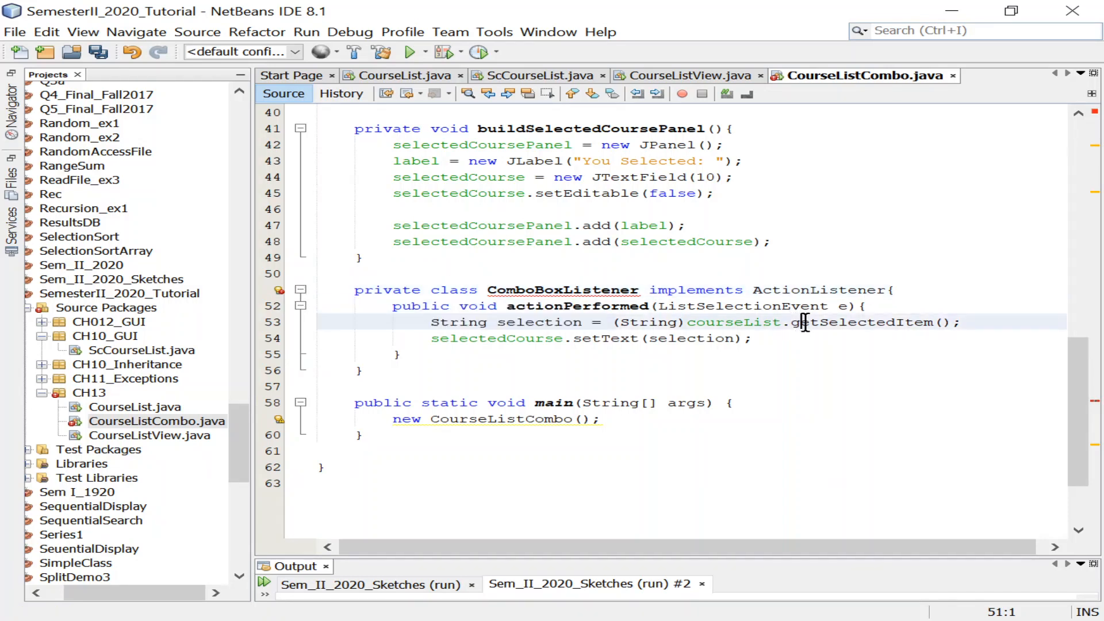
double_click(860, 322)
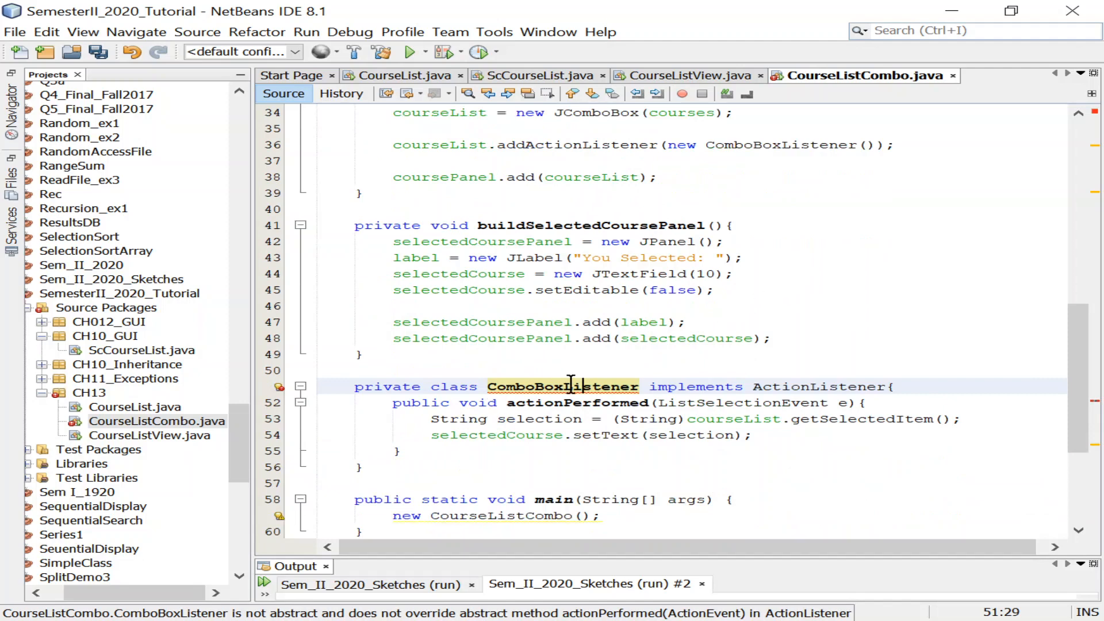
scroll("down", 3)
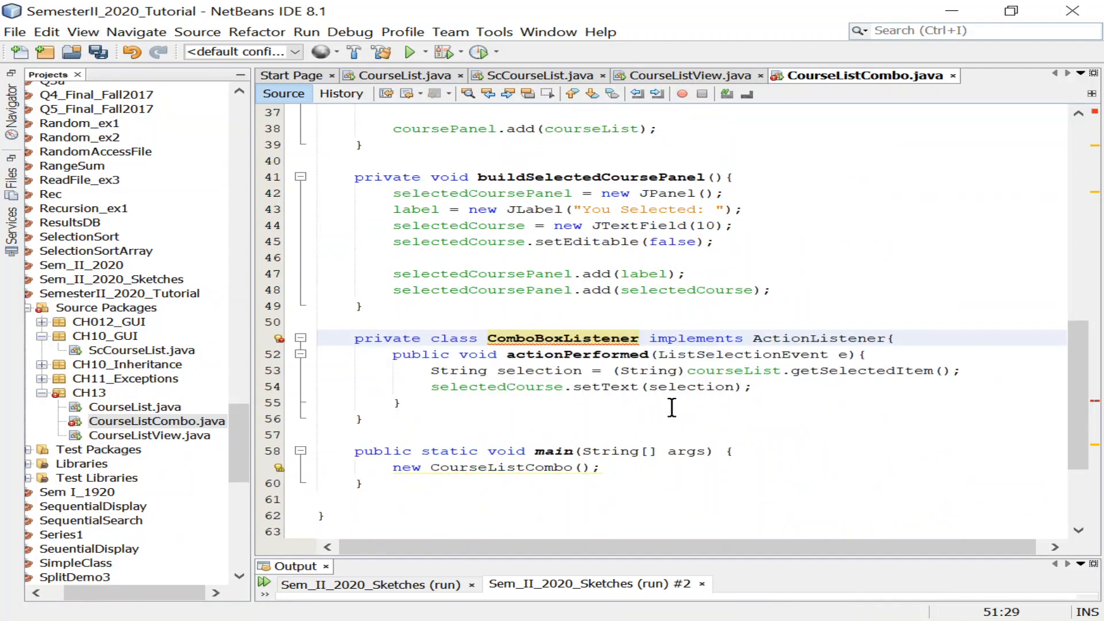
Make ComboBoxListener implement ActionListener and generate the actionPerformed(ActionEvent) stub
left_click(279, 339)
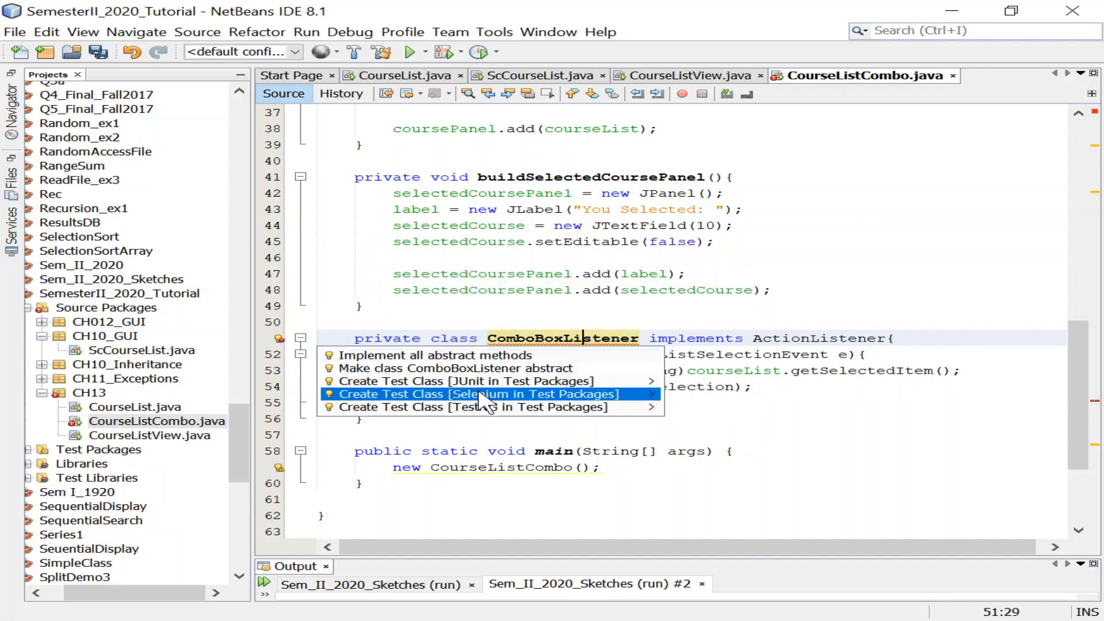
mouse_move(479, 381)
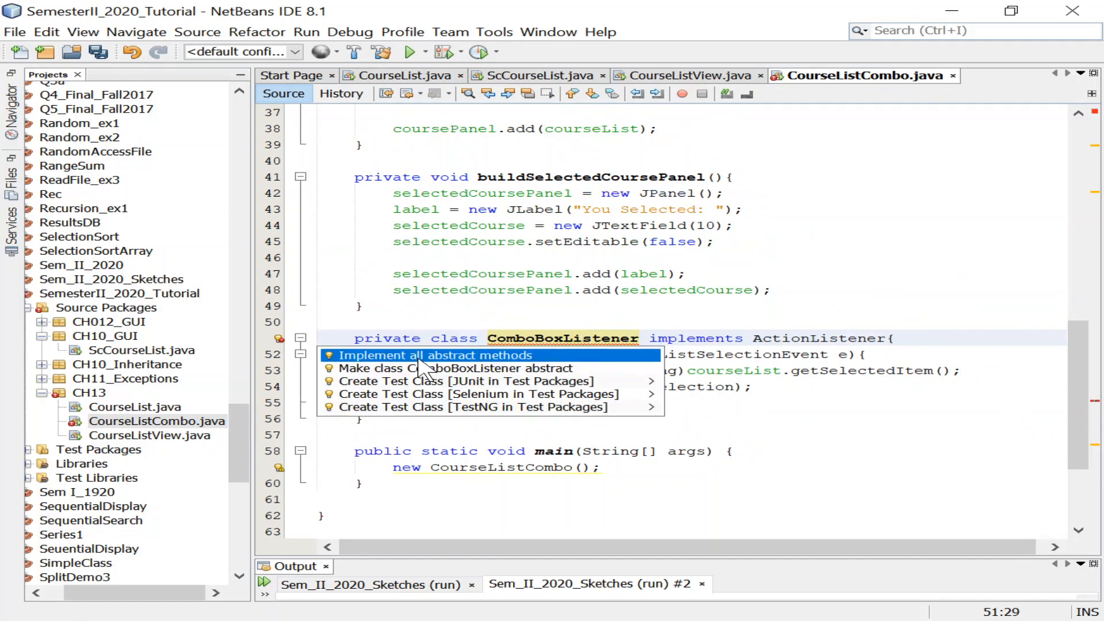
left_click(432, 355)
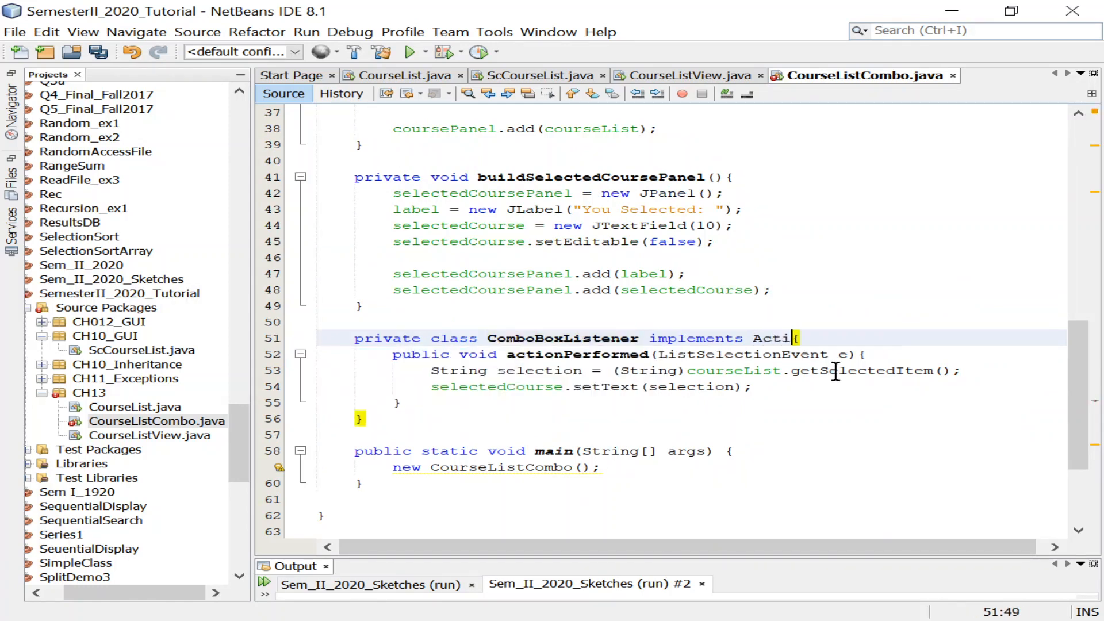
type("onListener")
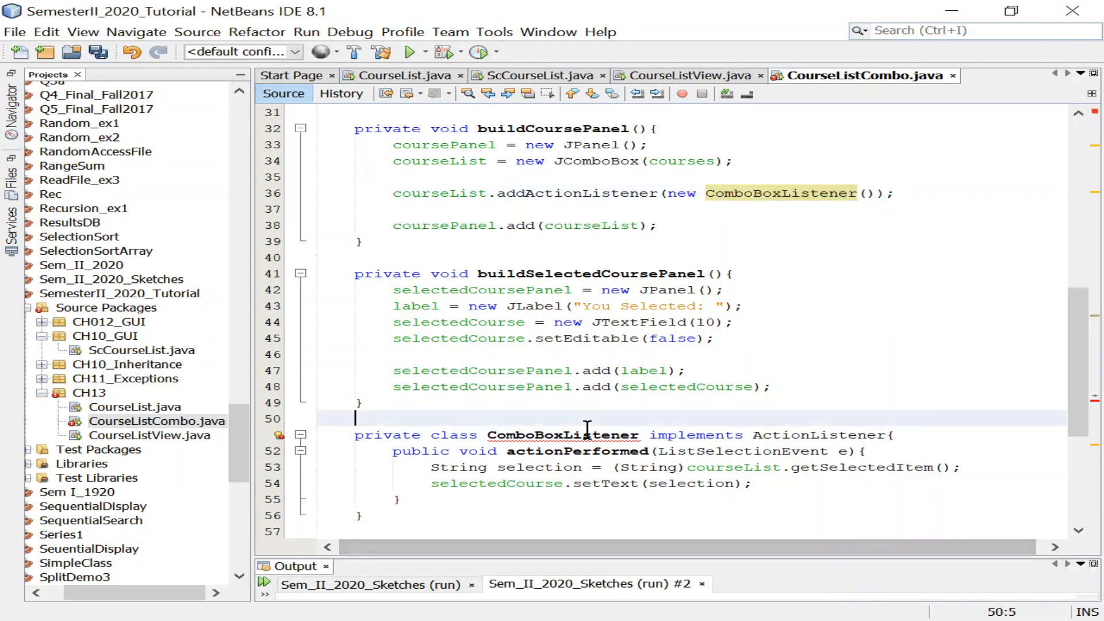
double_click(561, 434)
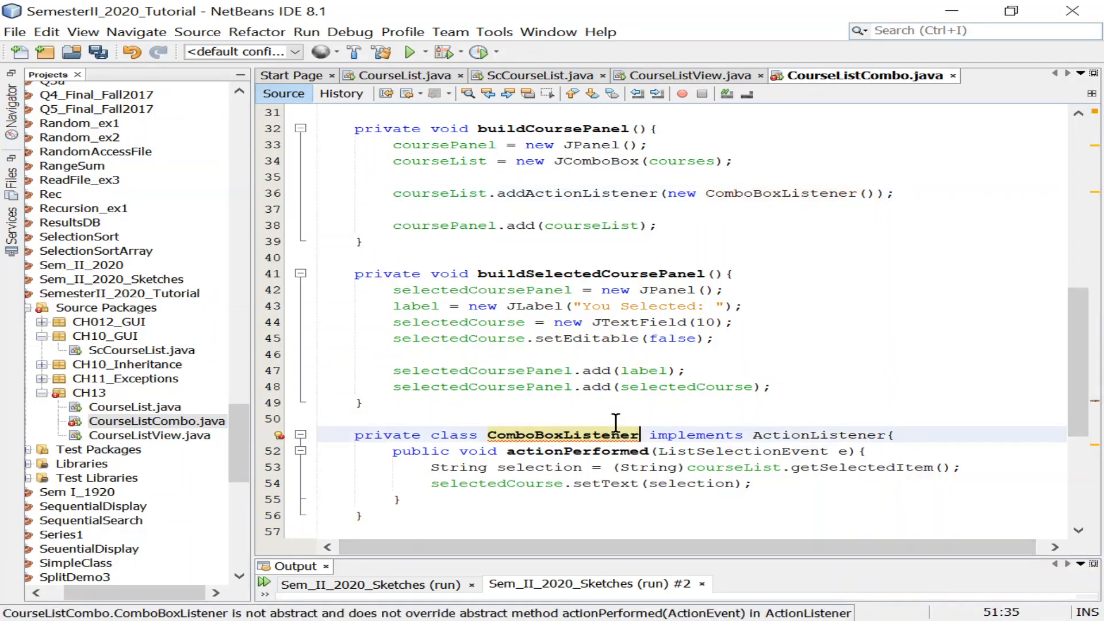
left_click(584, 467)
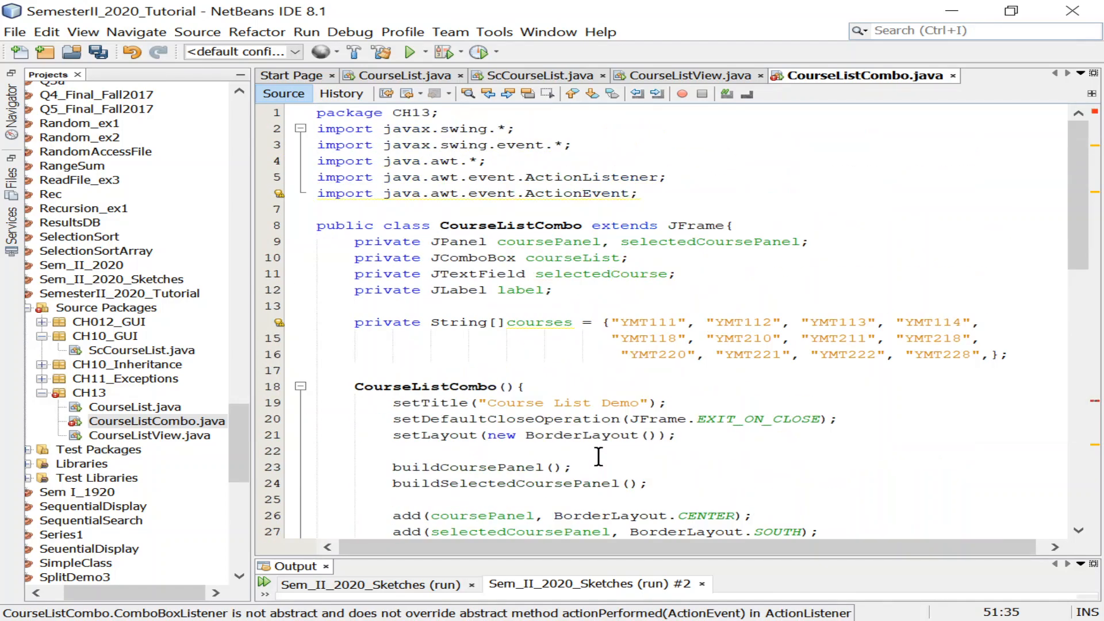
scroll("down", 3)
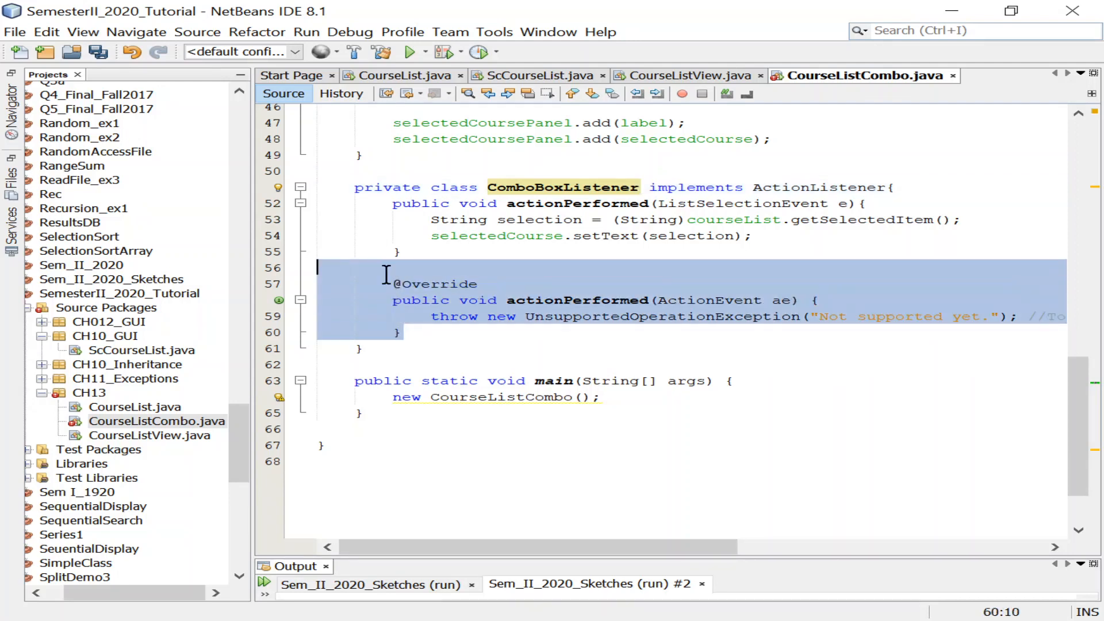
Delete the generated stub and change actionPerformed's ListSelectionEvent parameter to ActionEvent
key("Delete")
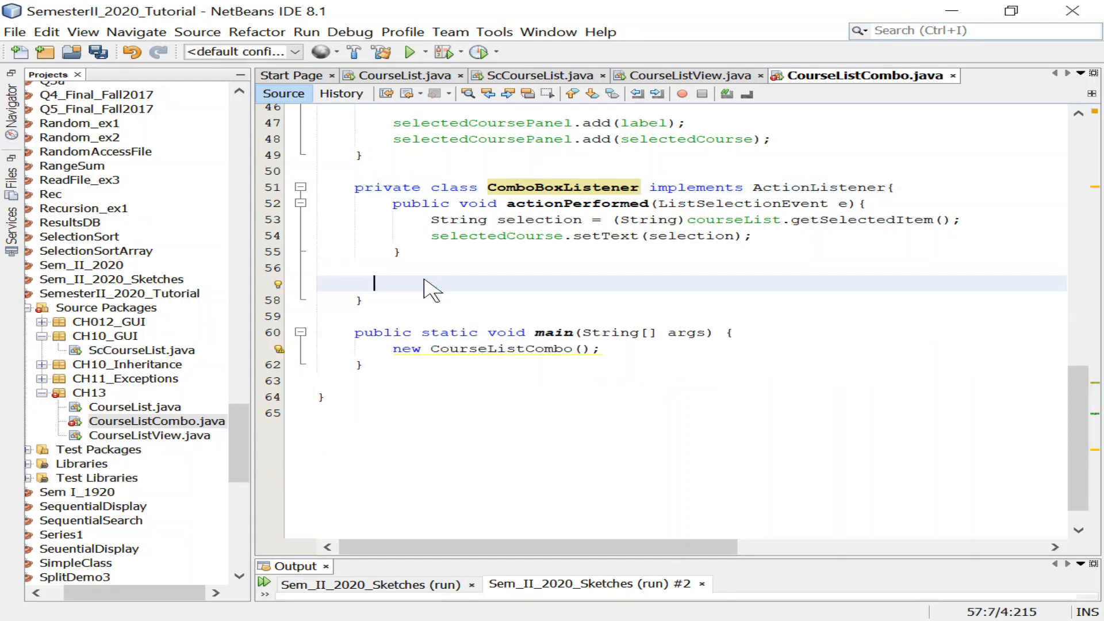
left_click(520, 219)
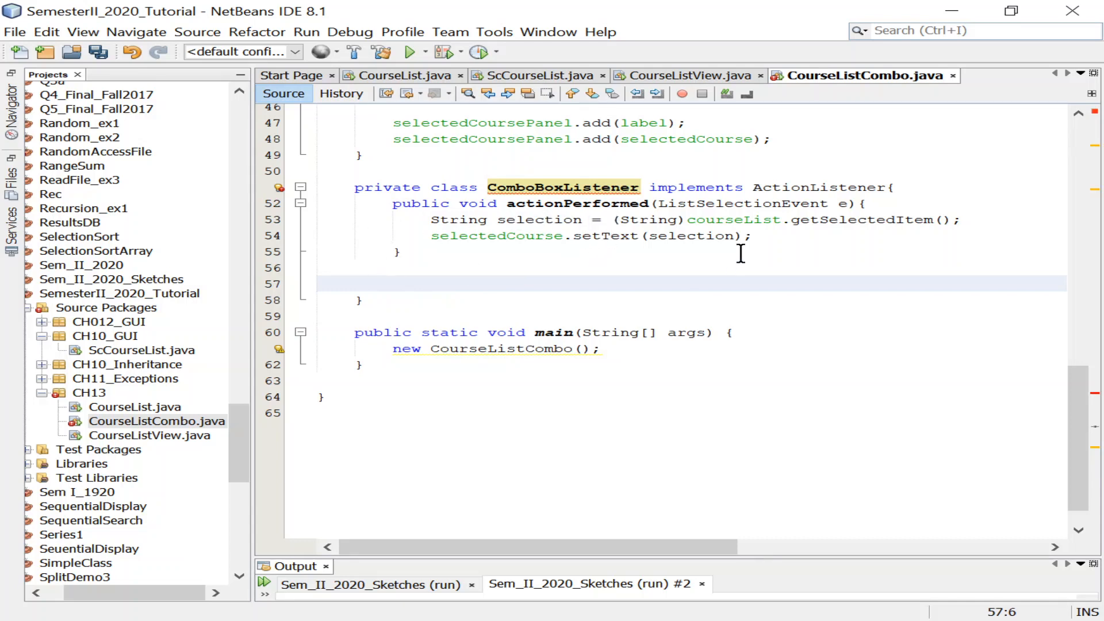
left_click(505, 203)
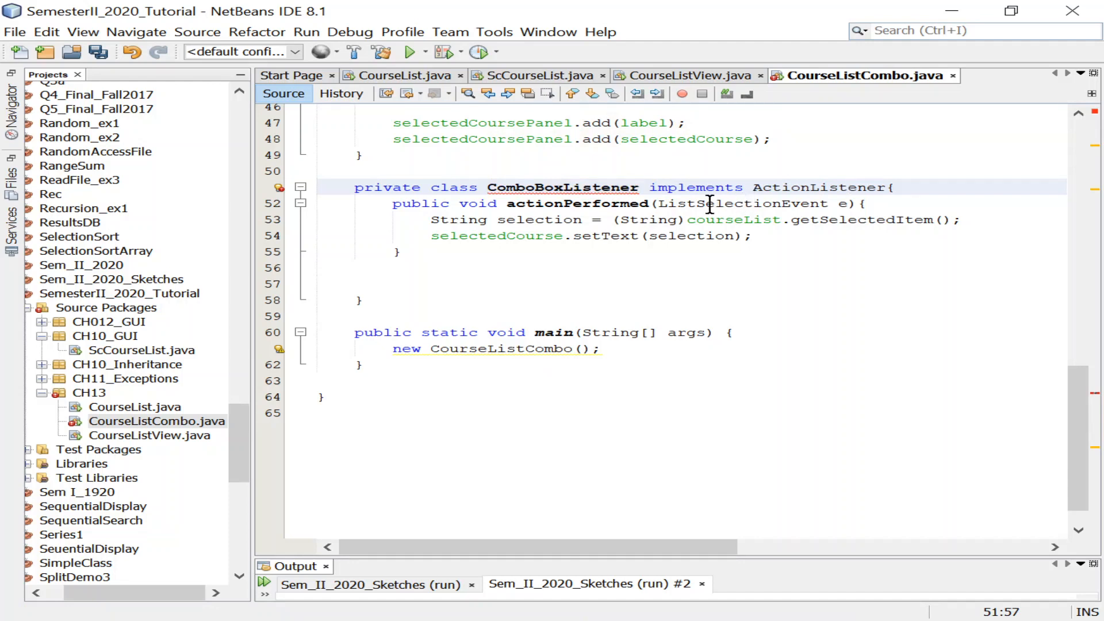
double_click(741, 203)
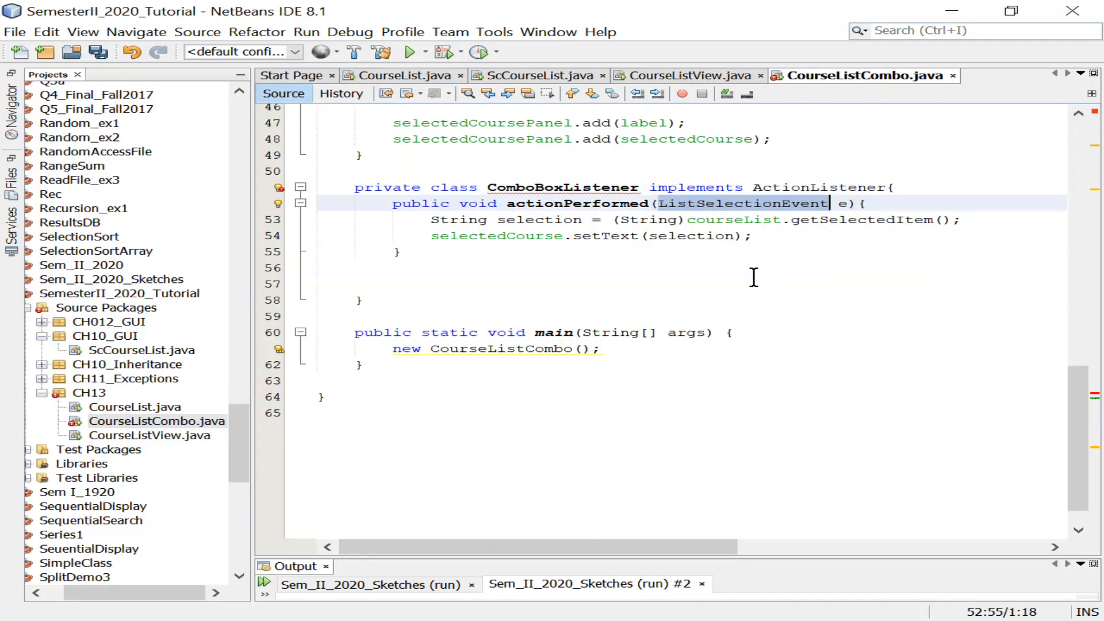
key("Delete")
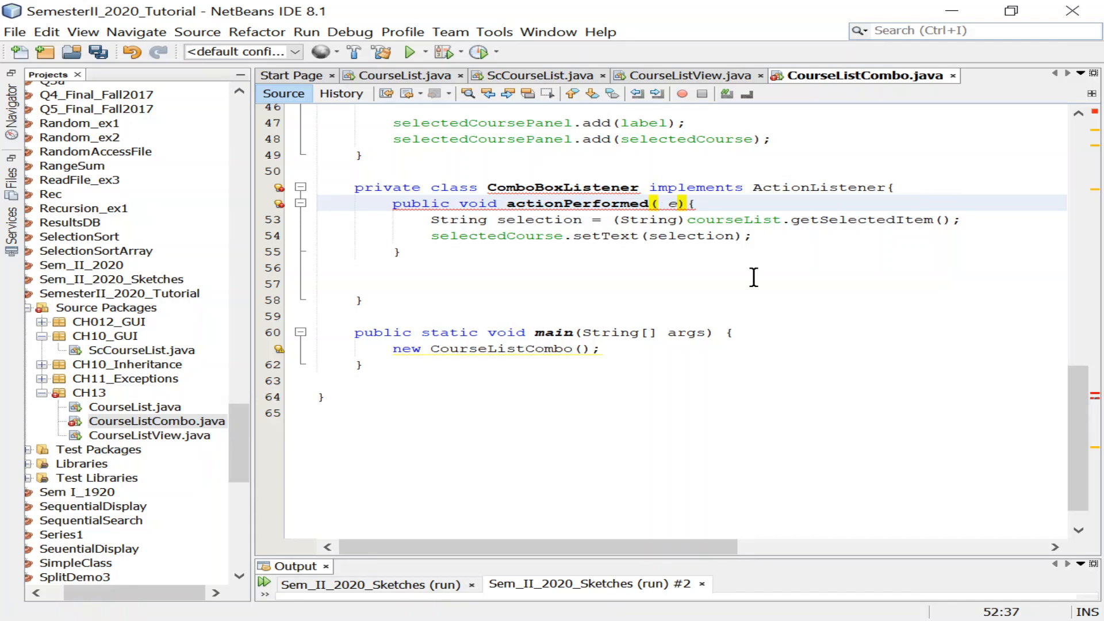
type("ActionEvent")
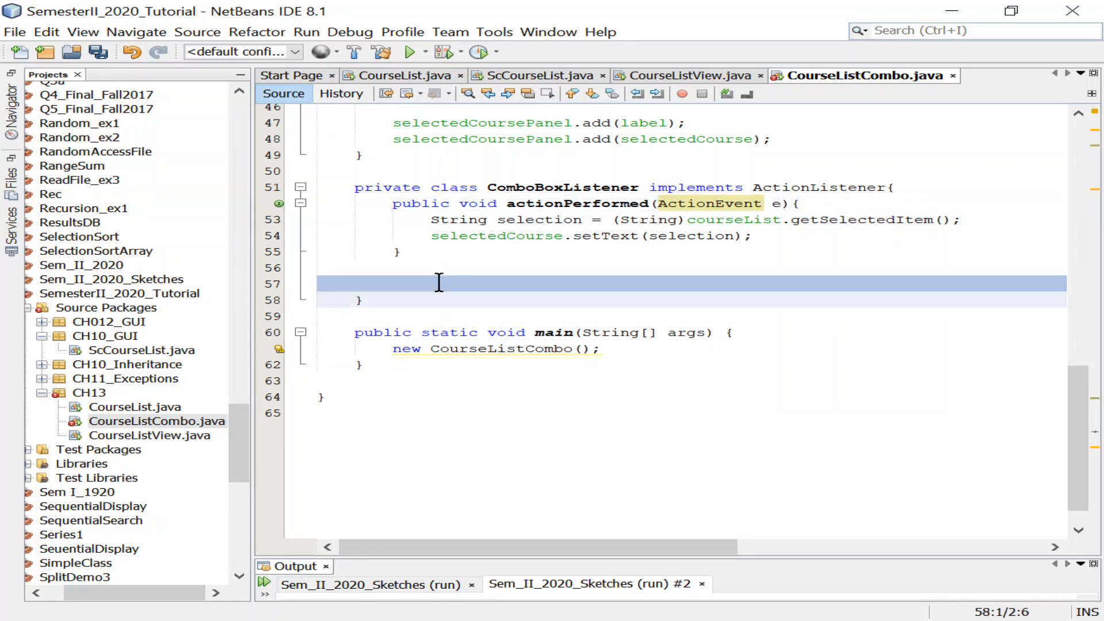
key("Backspace")
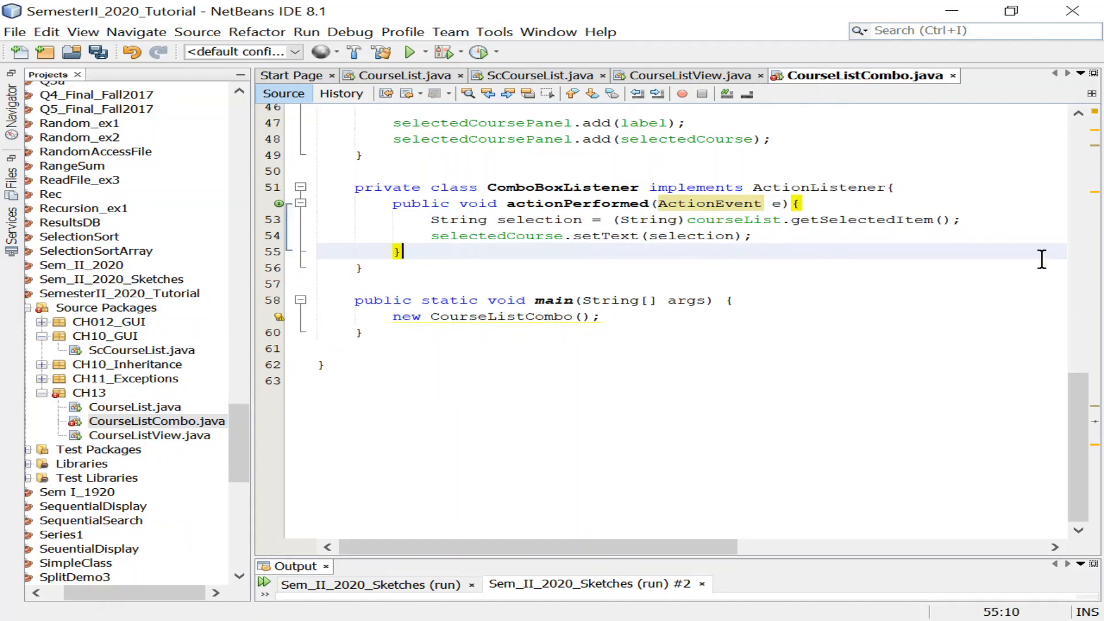
mouse_move(624, 211)
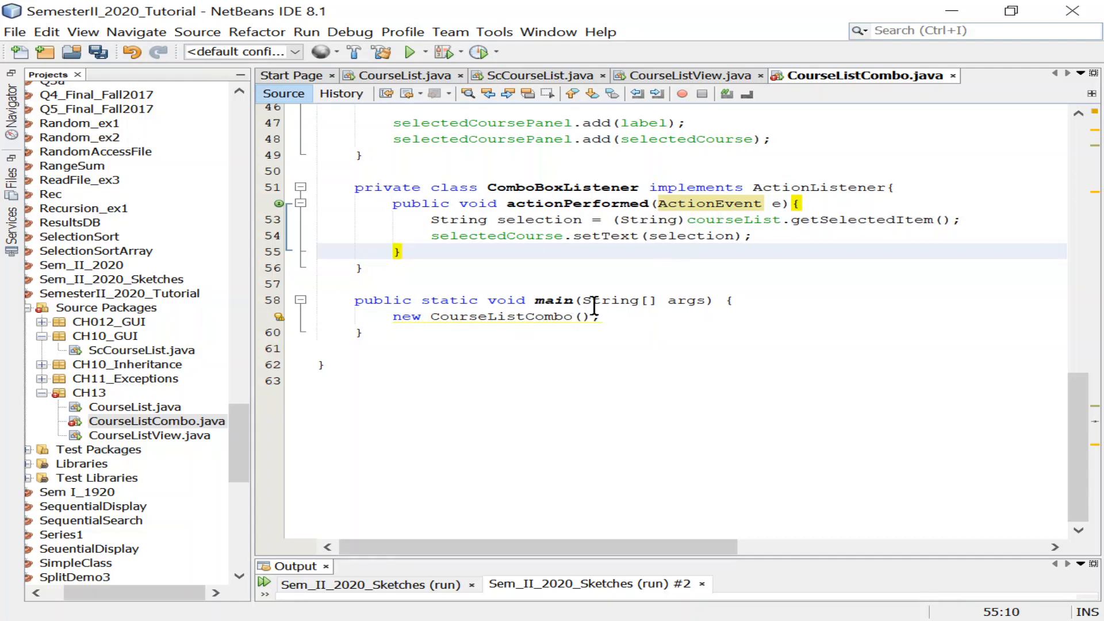
mouse_move(616, 278)
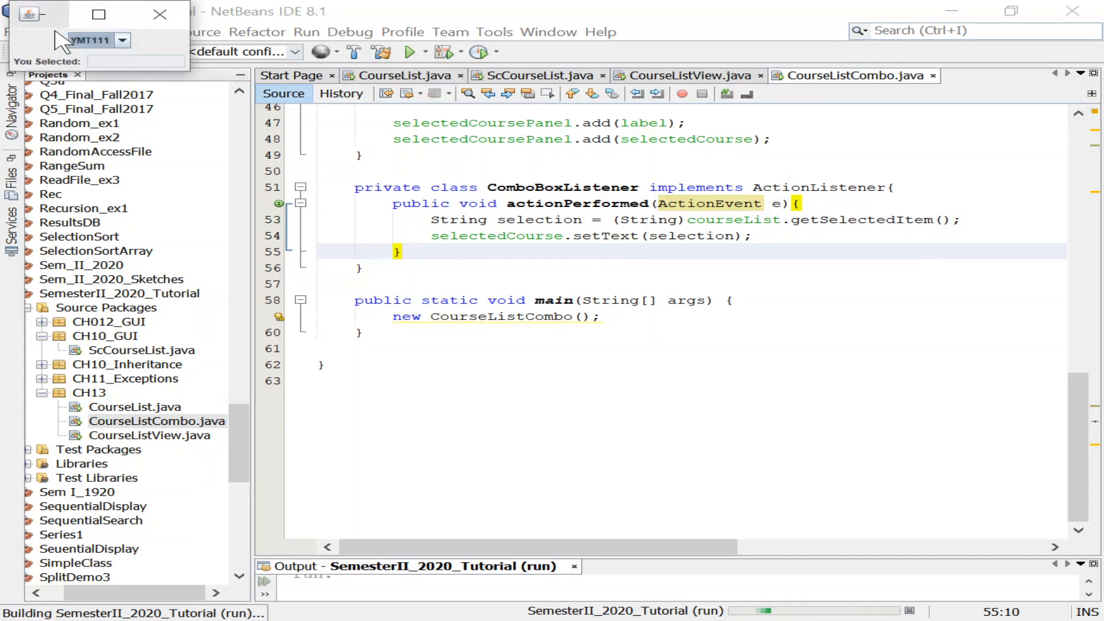
mouse_move(190, 81)
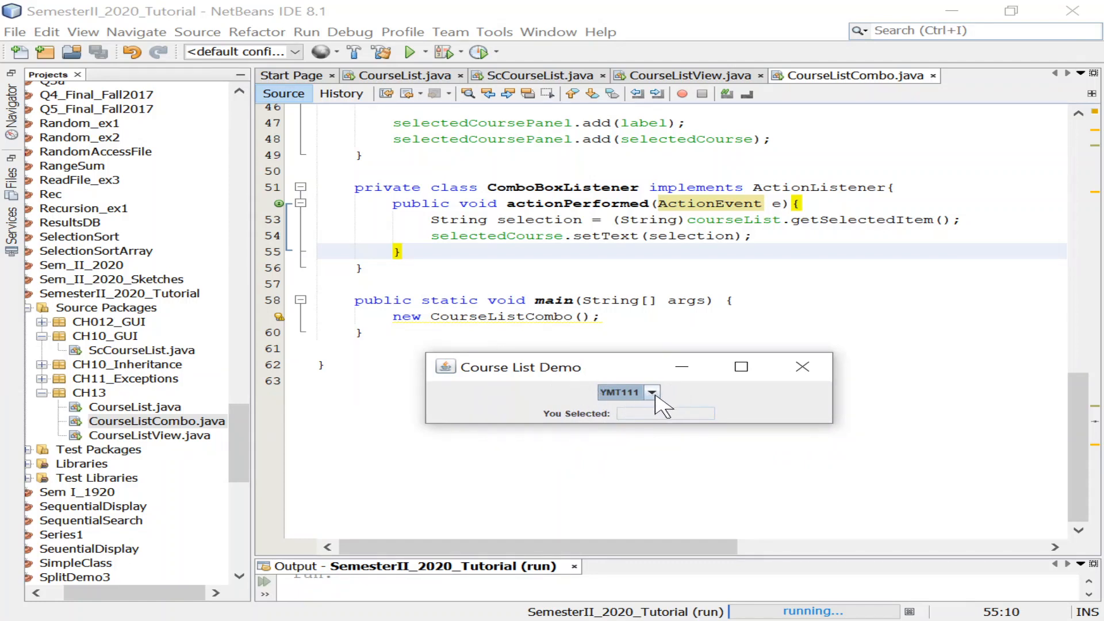
mouse_move(687, 391)
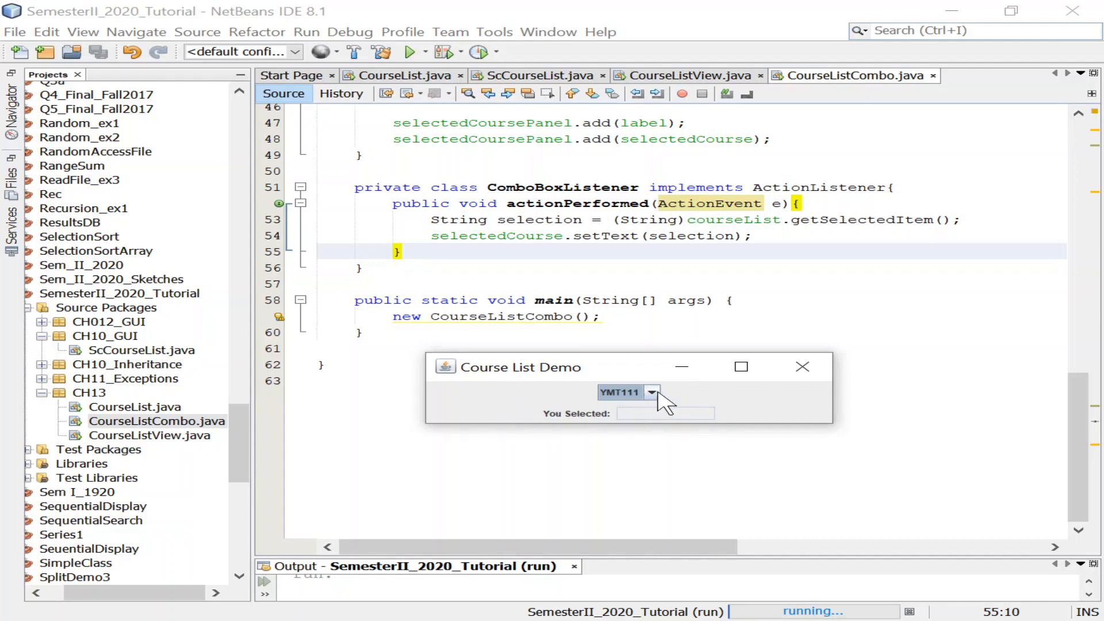
Pick YMT112, then YMT218, from the combo box and check You Selected updates
left_click(651, 392)
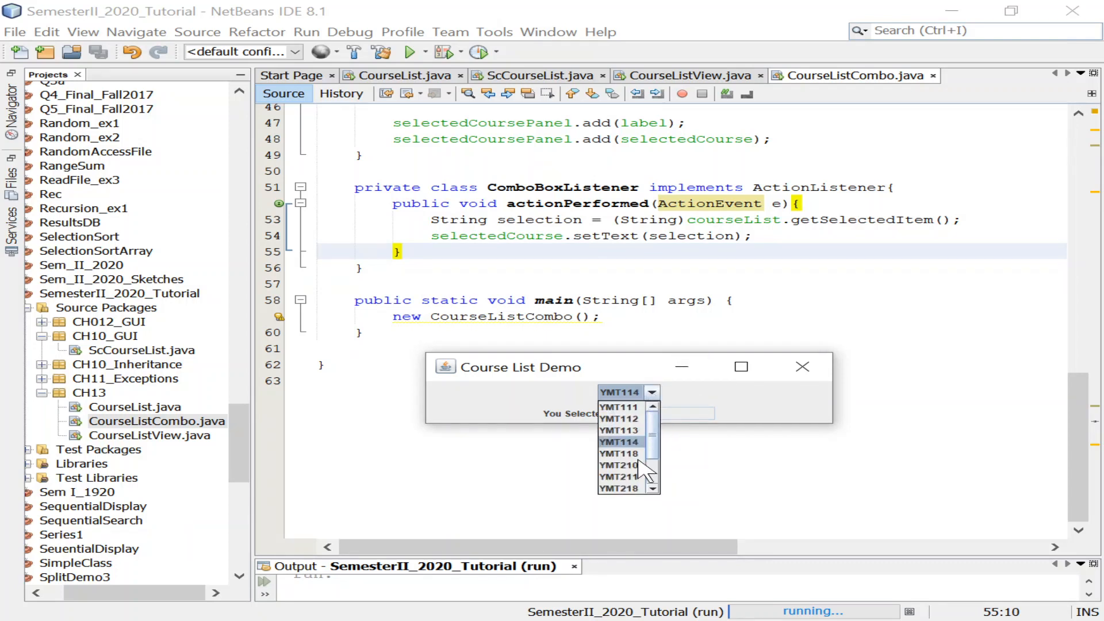
left_click(621, 465)
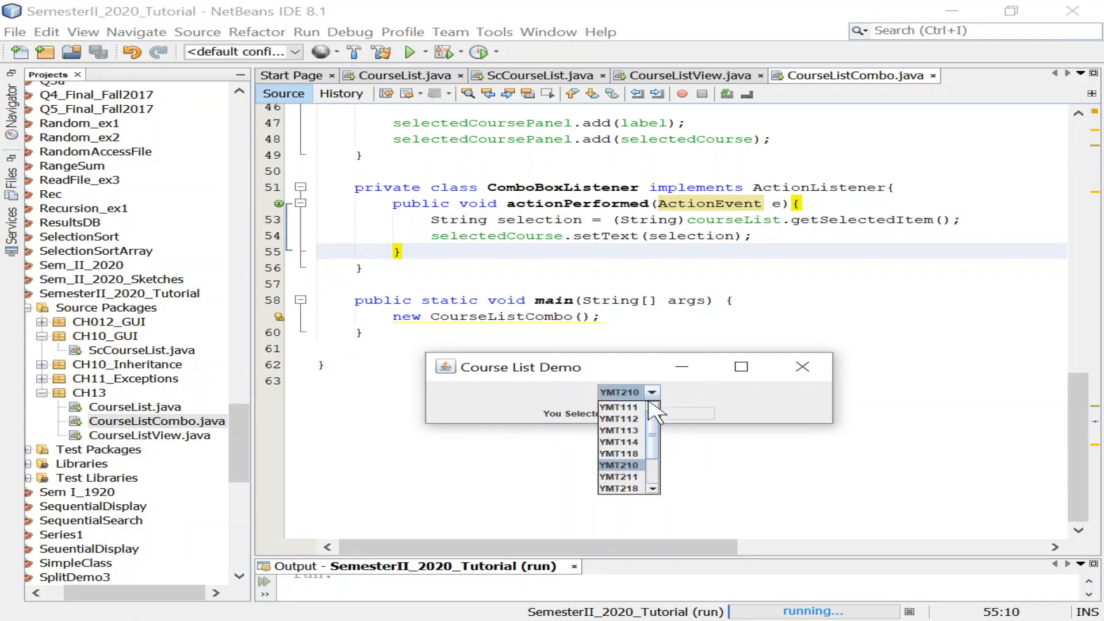
left_click(622, 489)
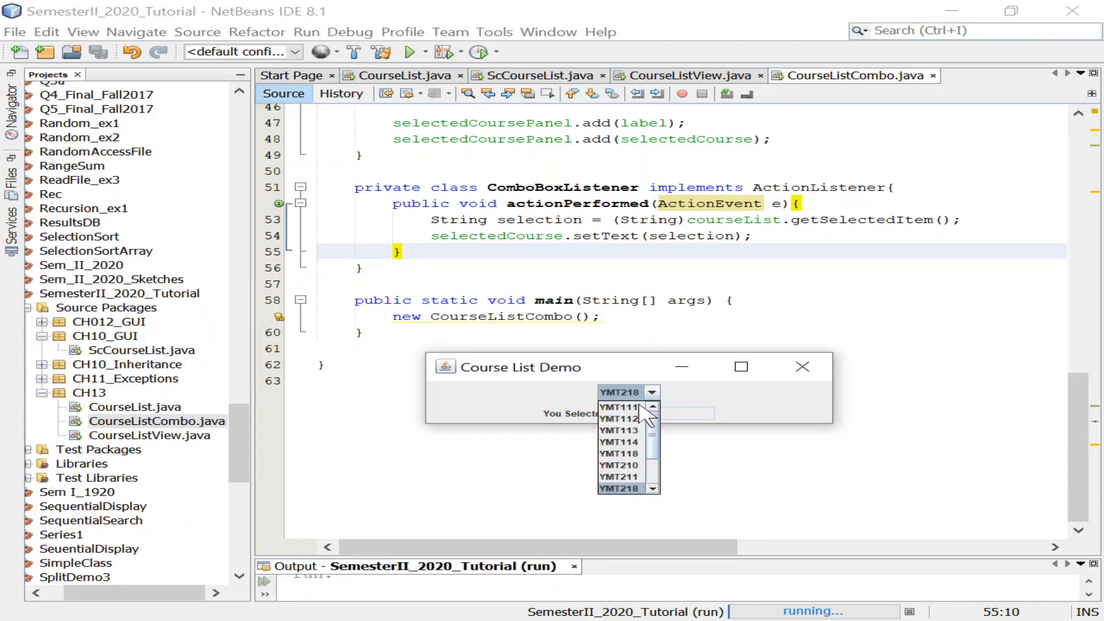
left_click(619, 430)
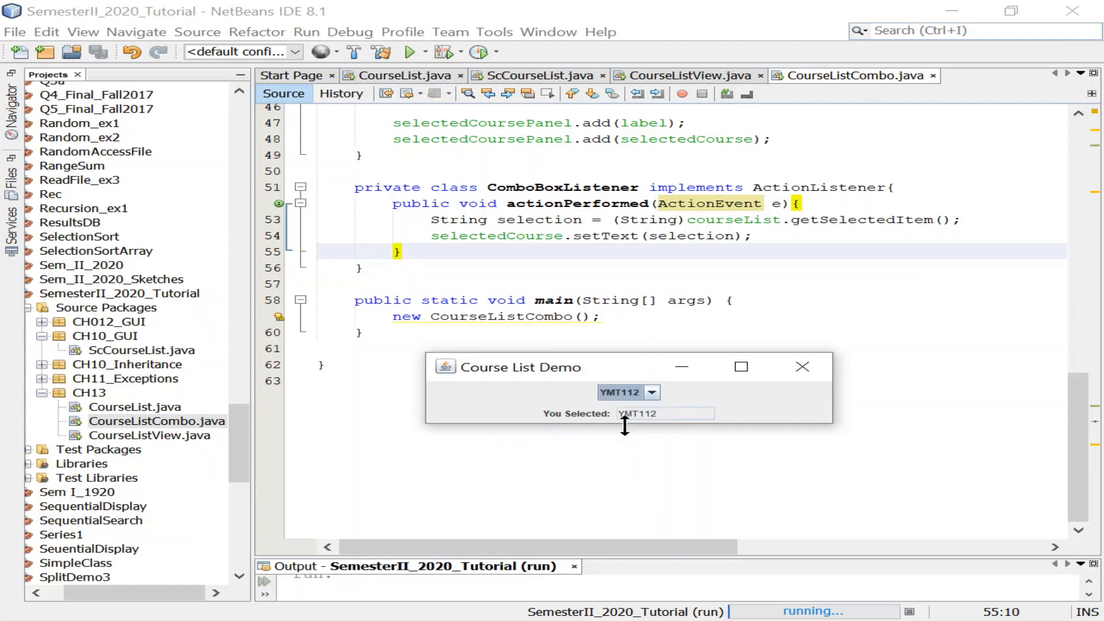
left_click(651, 392)
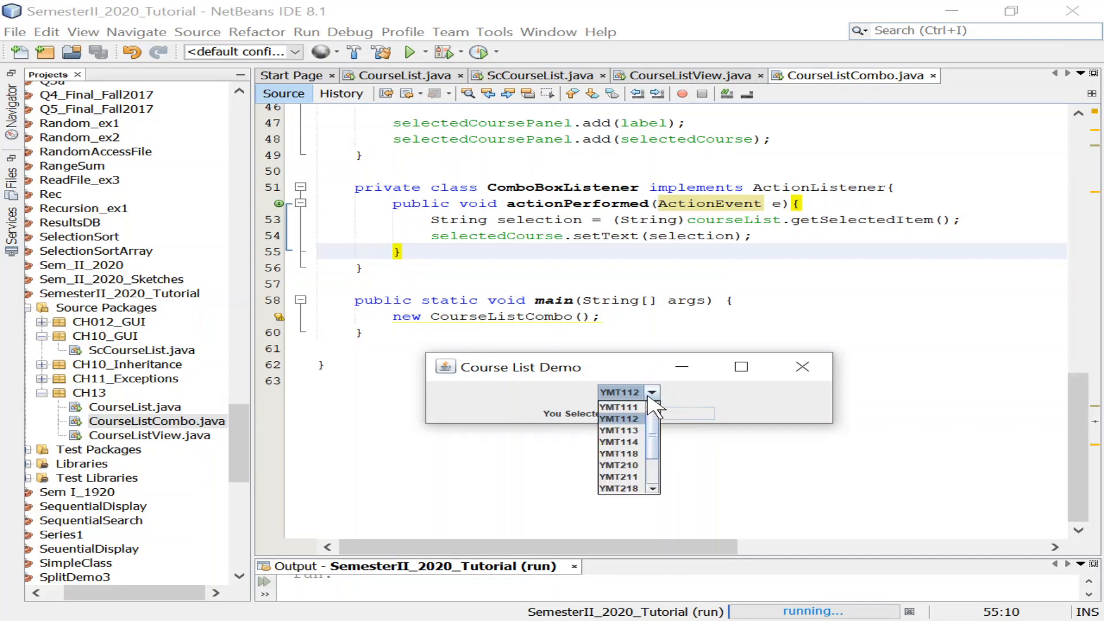
mouse_move(693, 413)
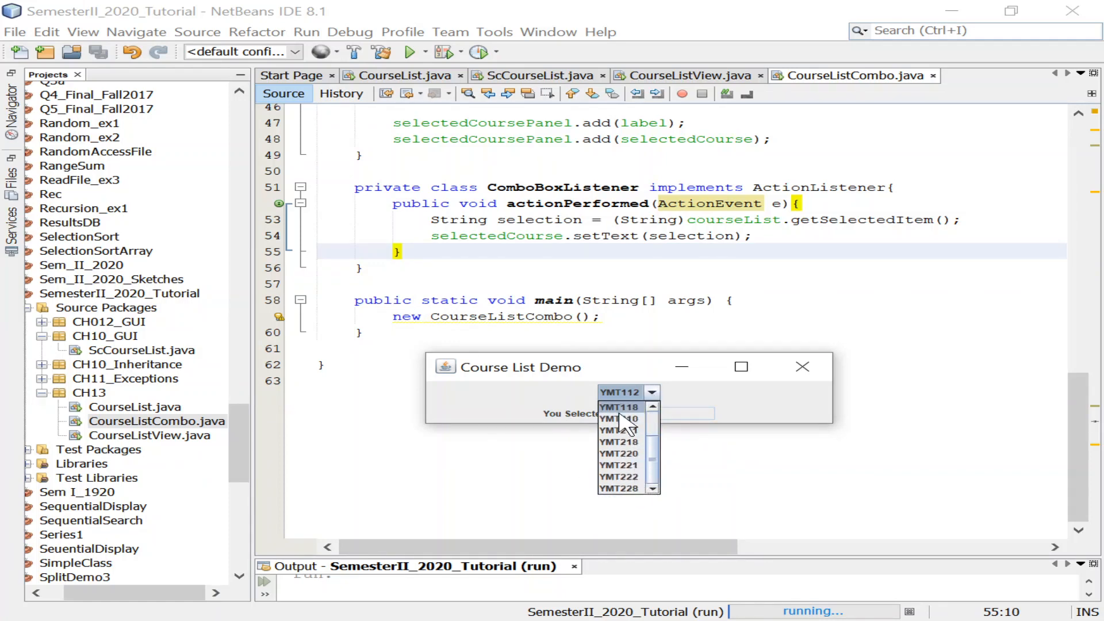
left_click(619, 442)
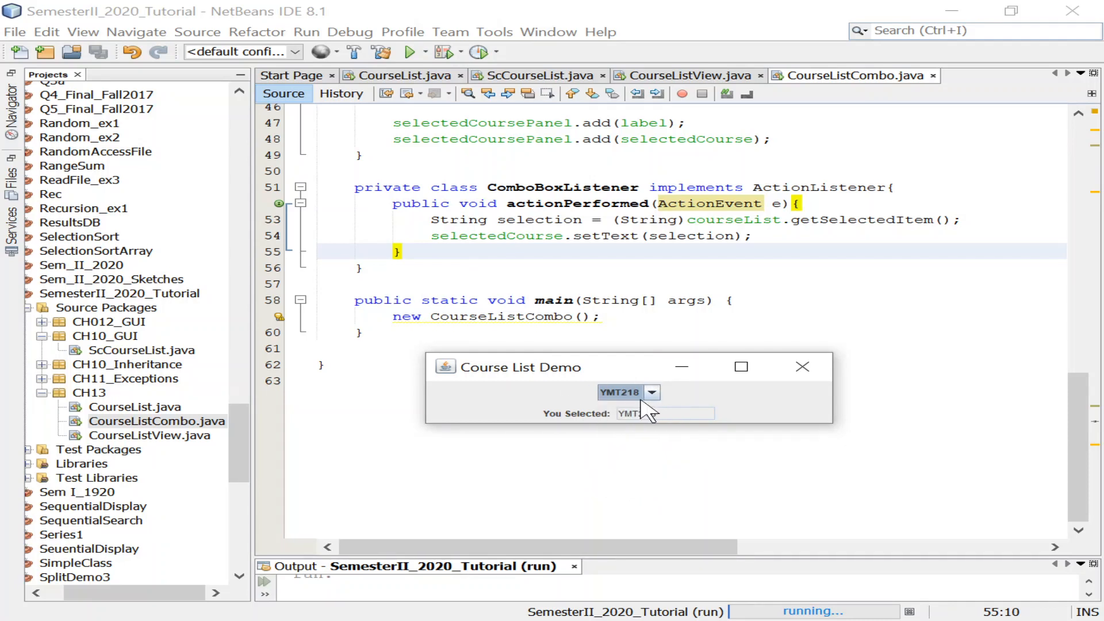